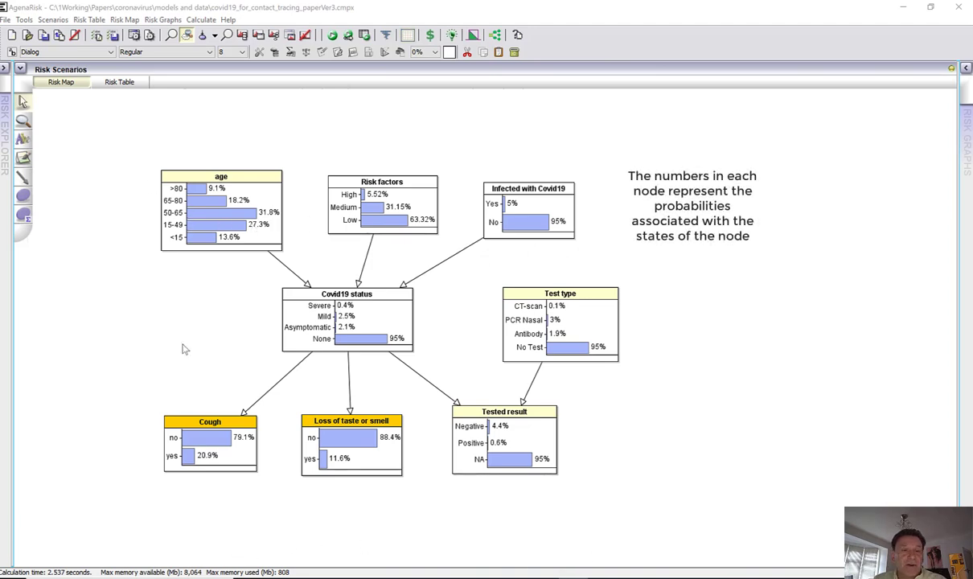
pyautogui.moveTo(172, 344)
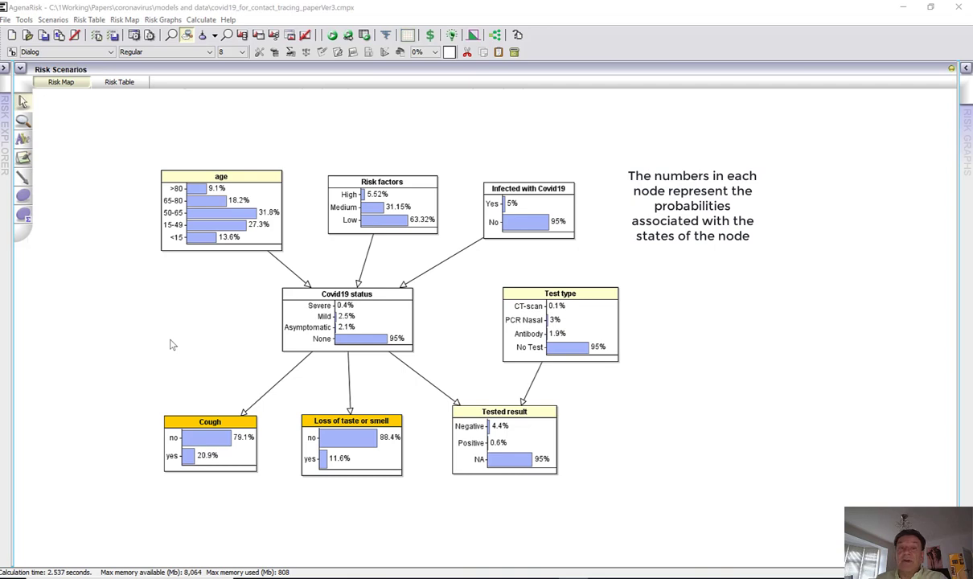
pyautogui.moveTo(254, 225)
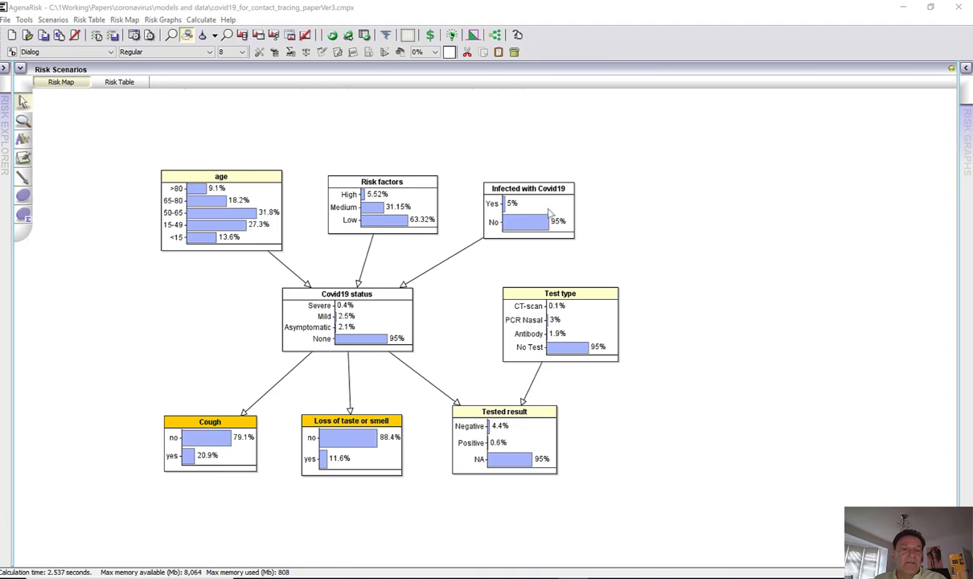
pyautogui.moveTo(428, 302)
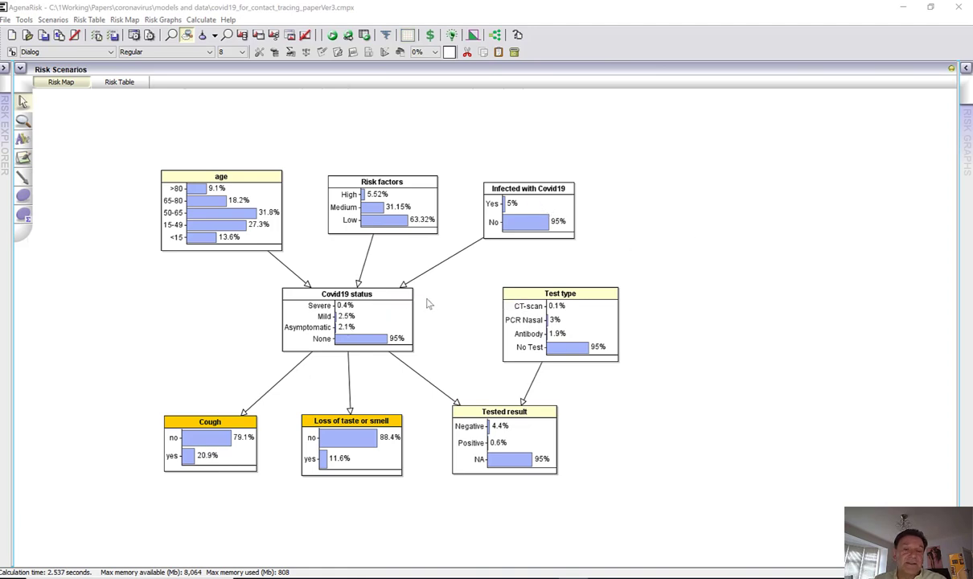
pyautogui.moveTo(636, 256)
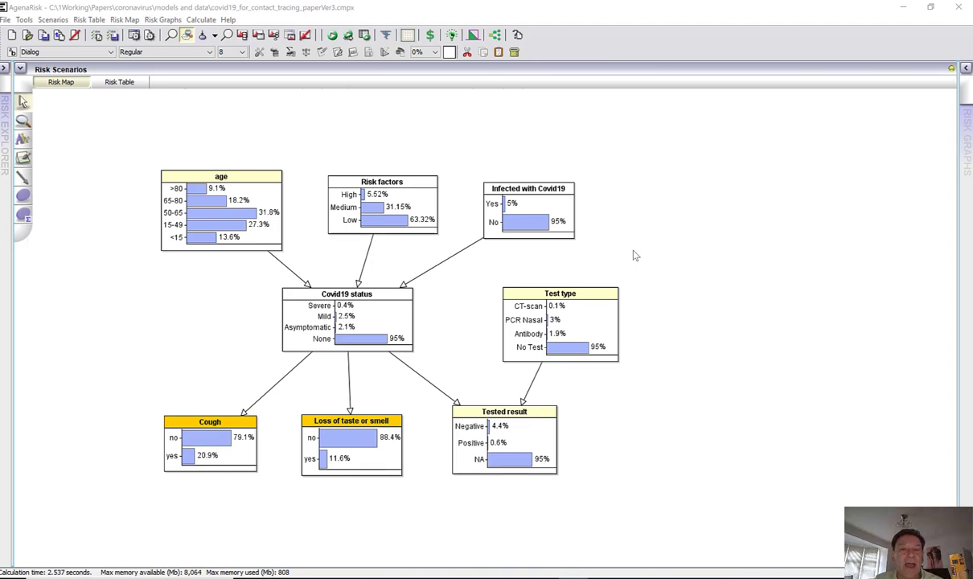
pyautogui.moveTo(417, 328)
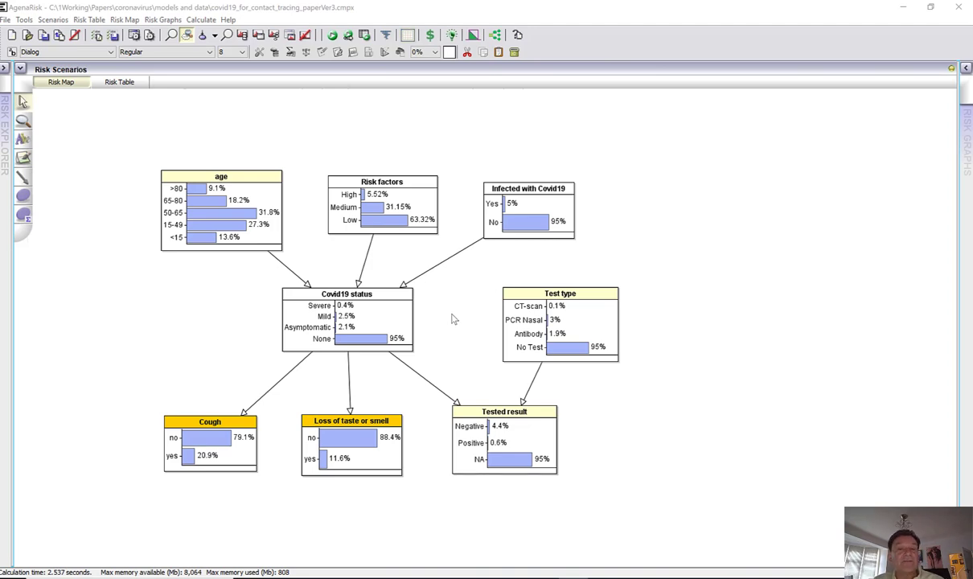
pyautogui.moveTo(465, 368)
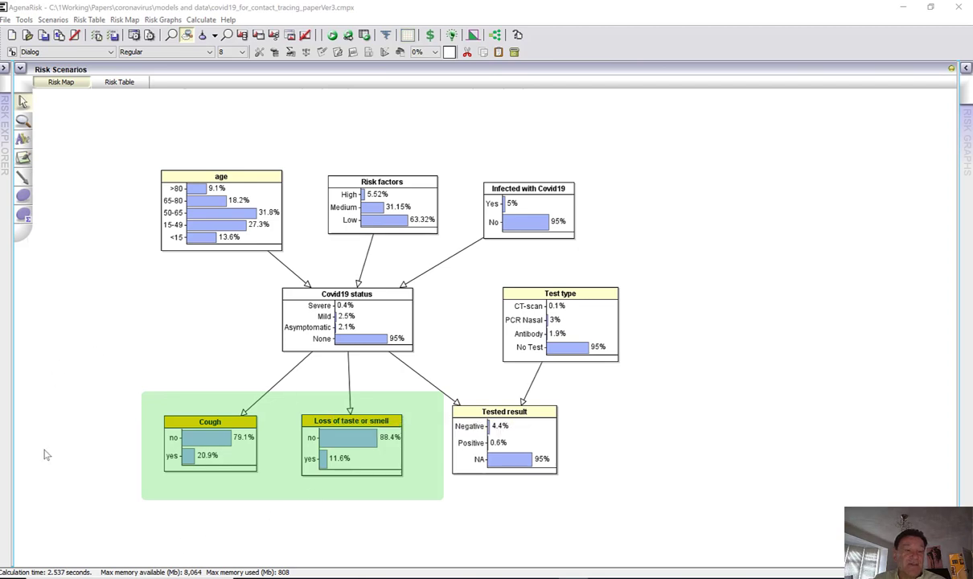
pyautogui.moveTo(135, 364)
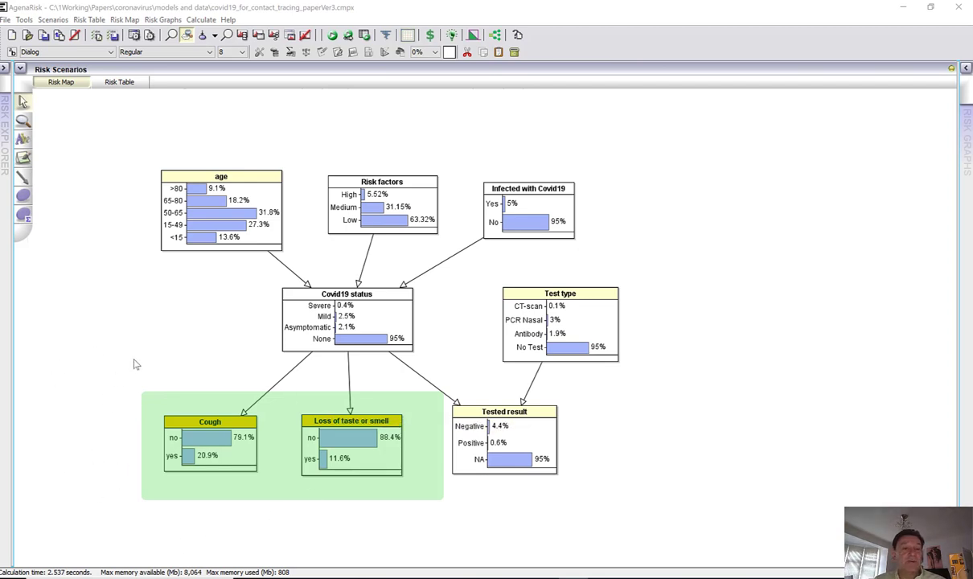
pyautogui.moveTo(324, 272)
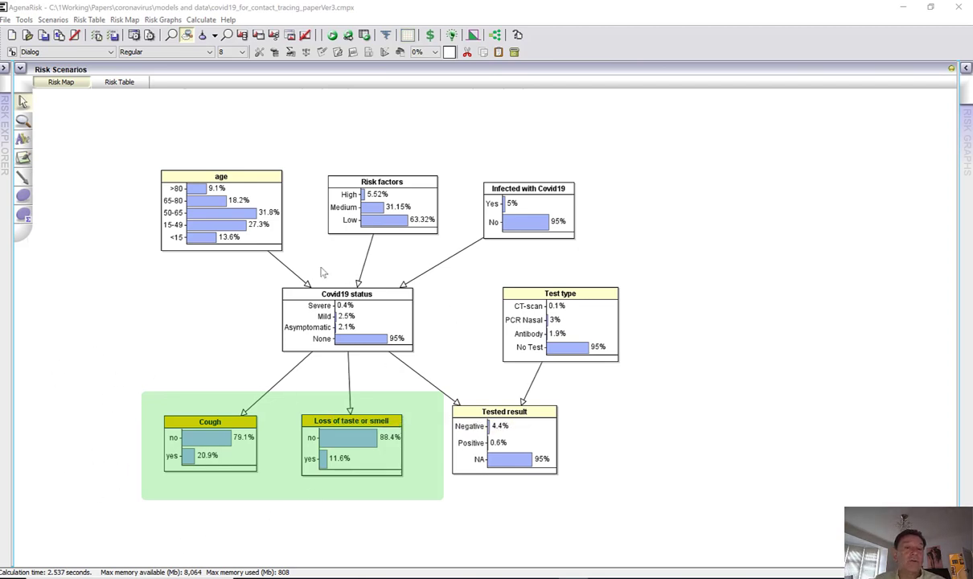
pyautogui.moveTo(187, 331)
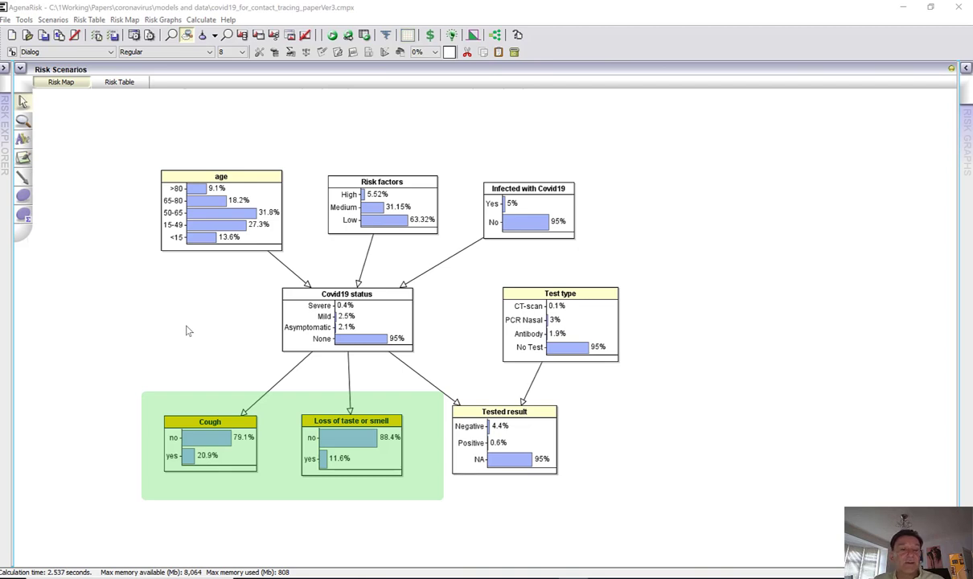
pyautogui.moveTo(195, 556)
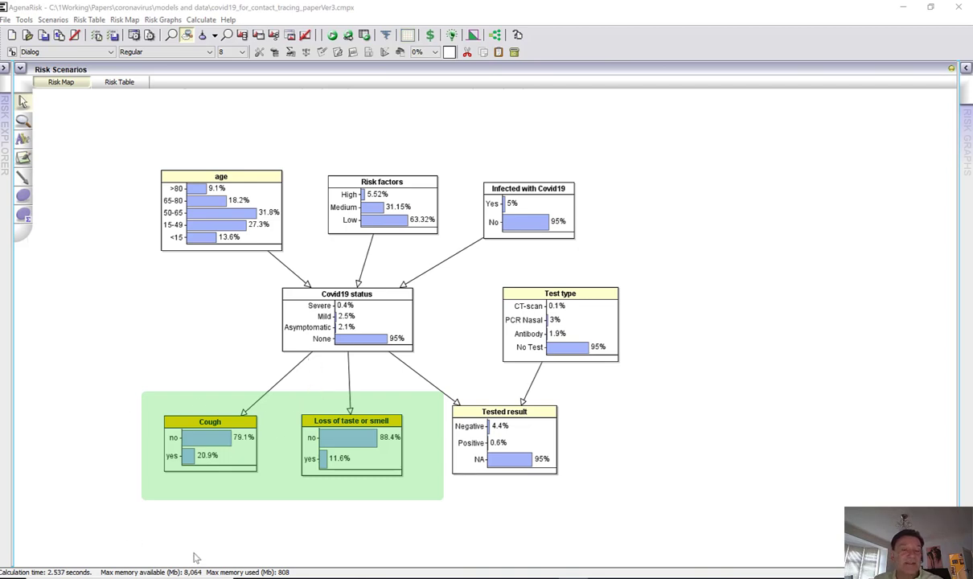
# - Inspect the Cough node's probability table after selecting the Tested result node
pyautogui.click(277, 368)
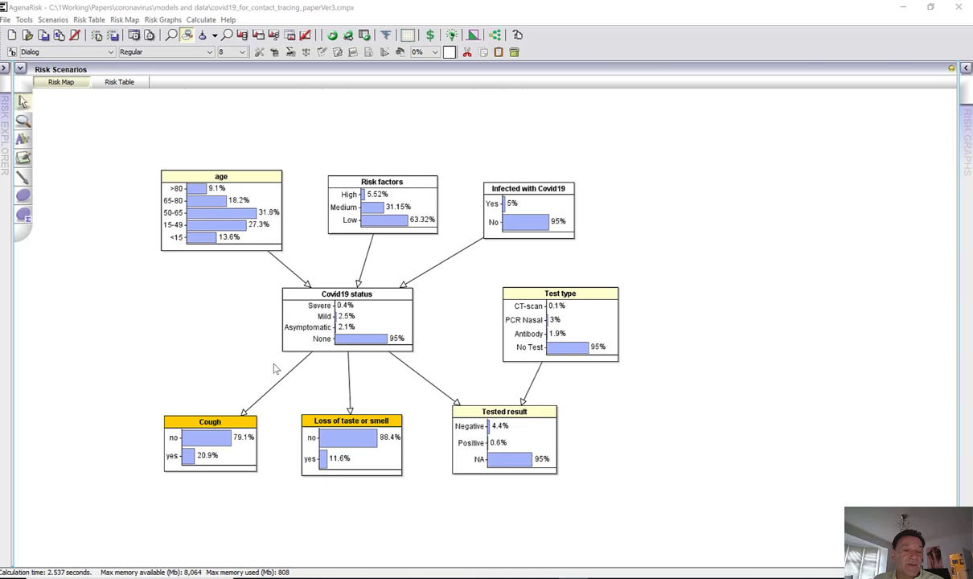
pyautogui.moveTo(241, 338)
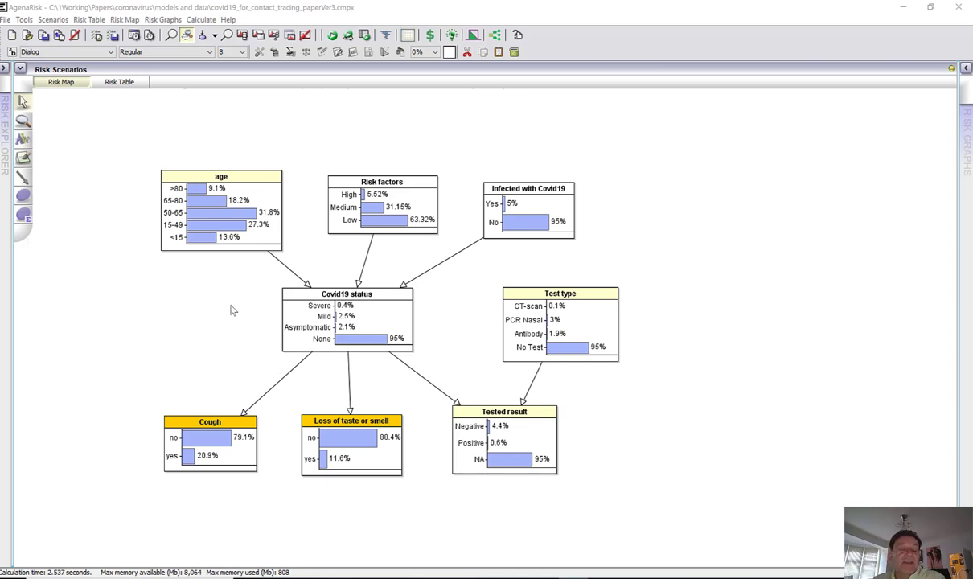
pyautogui.moveTo(653, 193)
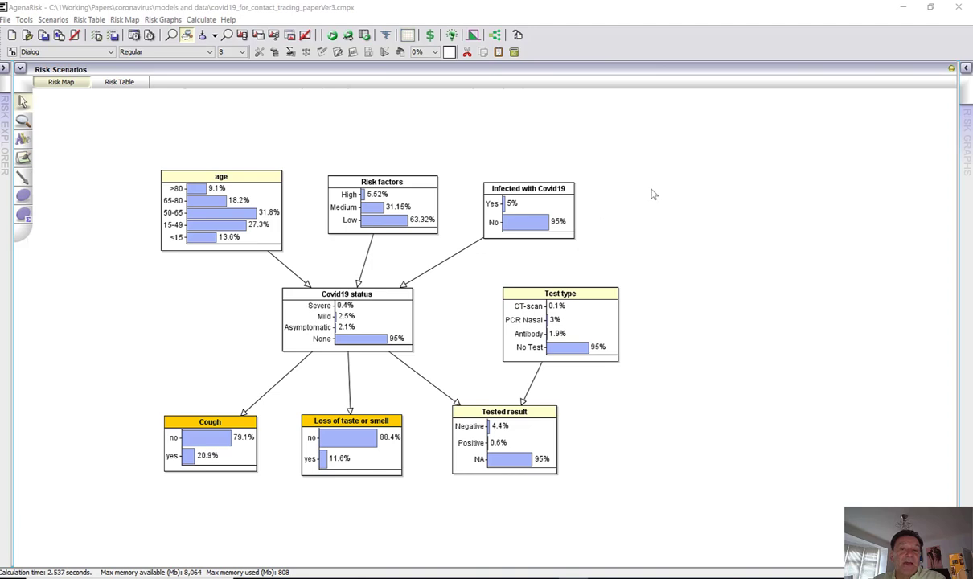
pyautogui.moveTo(471, 267)
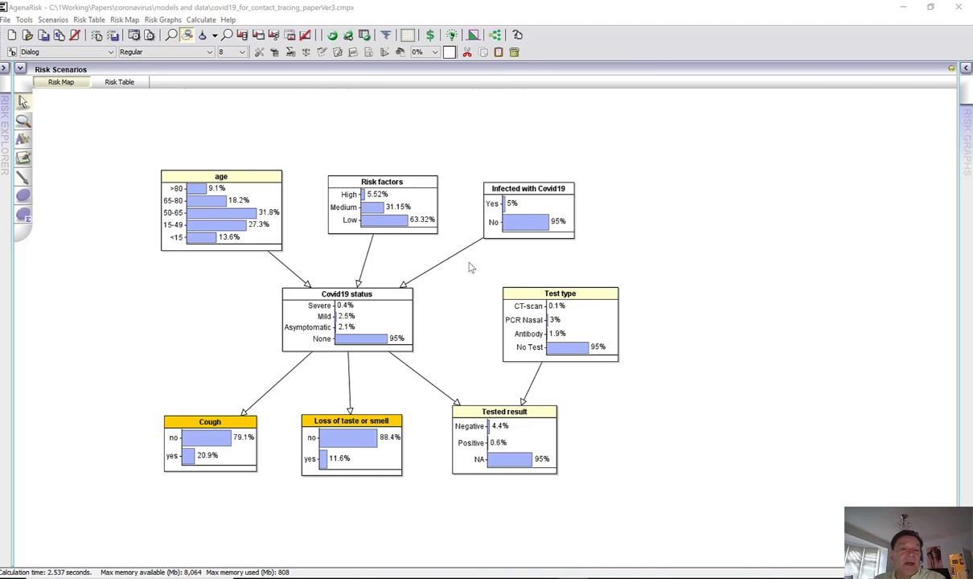
pyautogui.moveTo(154, 312)
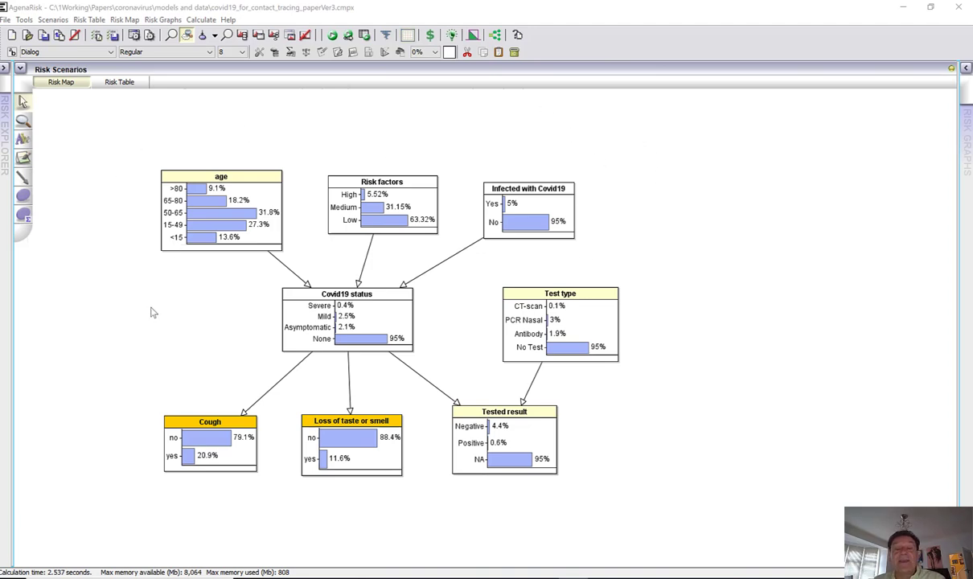
pyautogui.moveTo(650, 446)
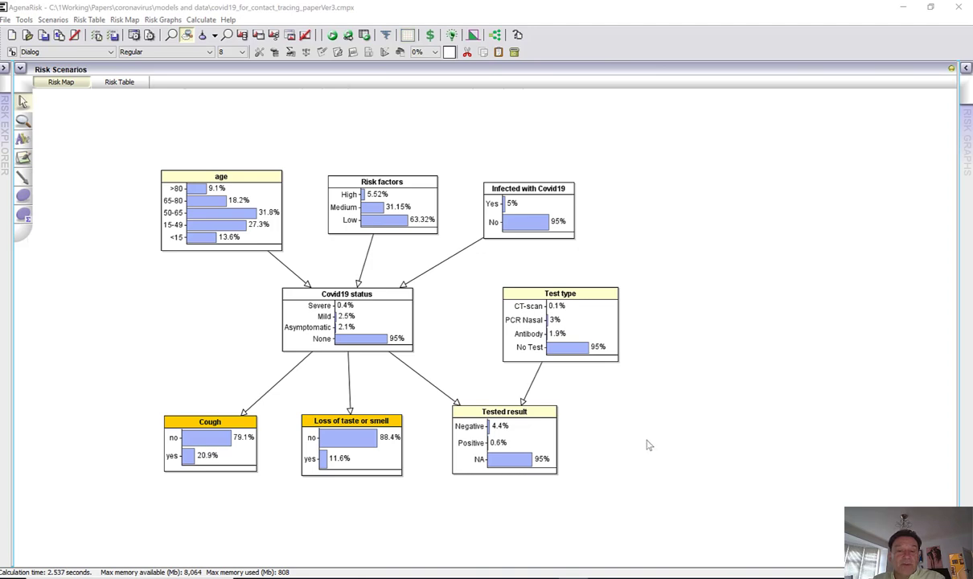
pyautogui.moveTo(498, 540)
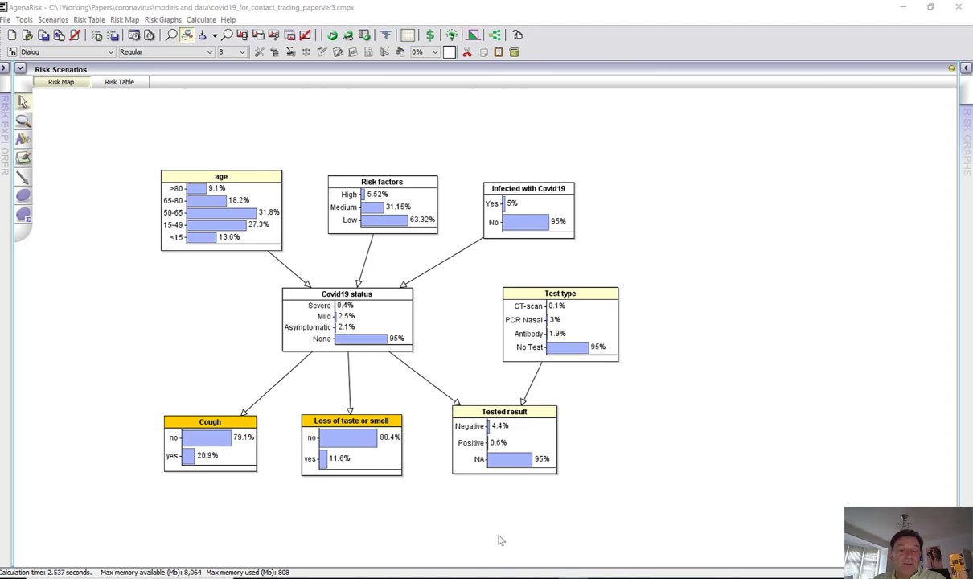
pyautogui.moveTo(587, 467)
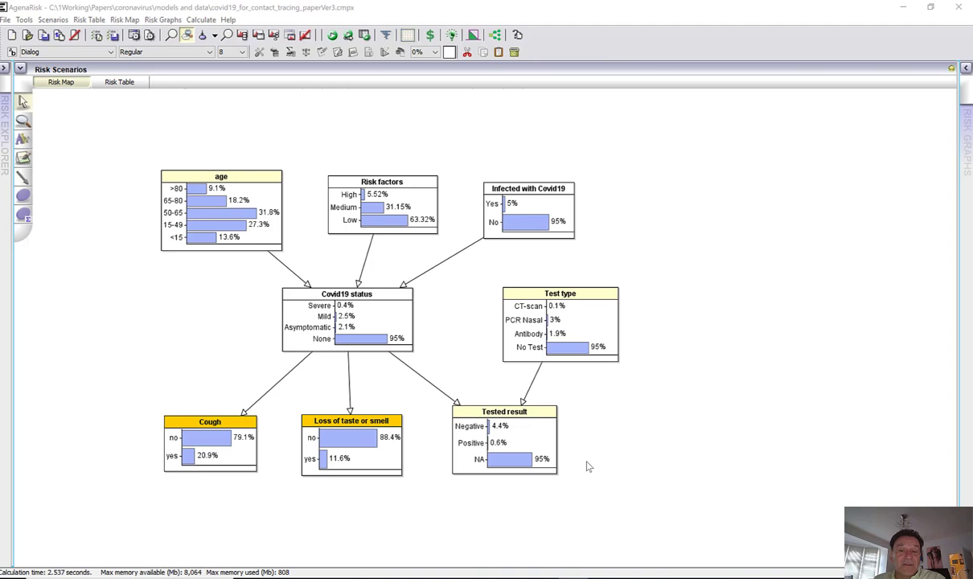
pyautogui.moveTo(708, 296)
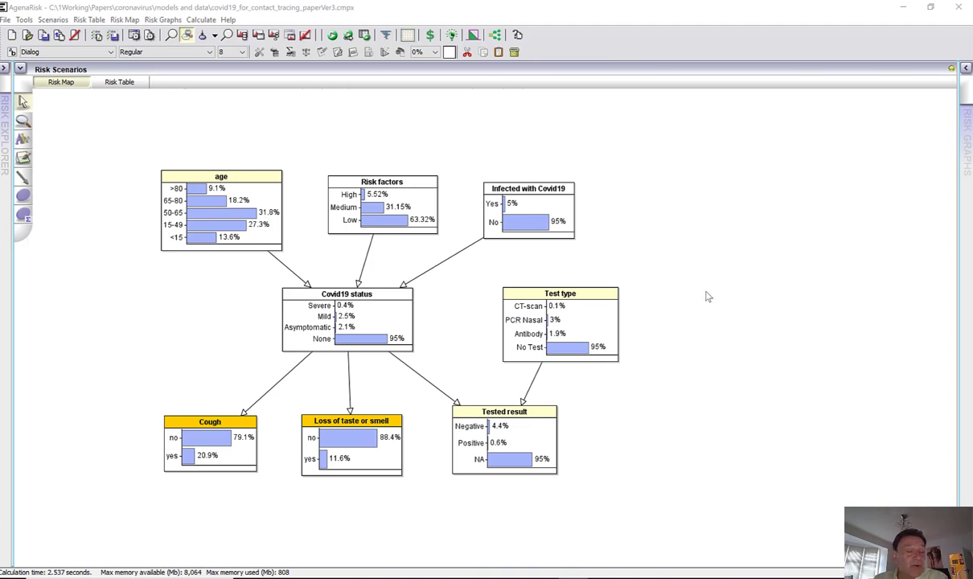
pyautogui.moveTo(650, 341)
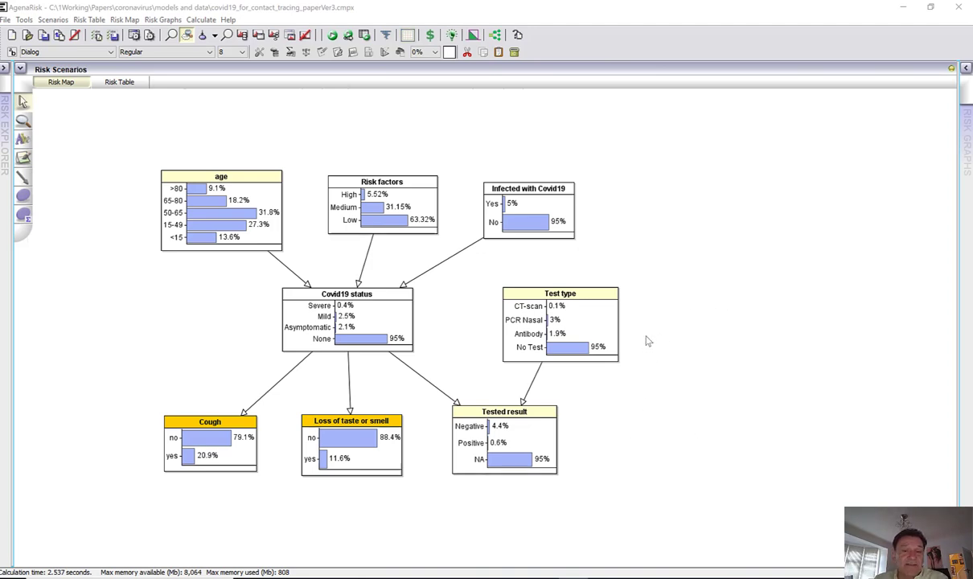
pyautogui.moveTo(532, 450)
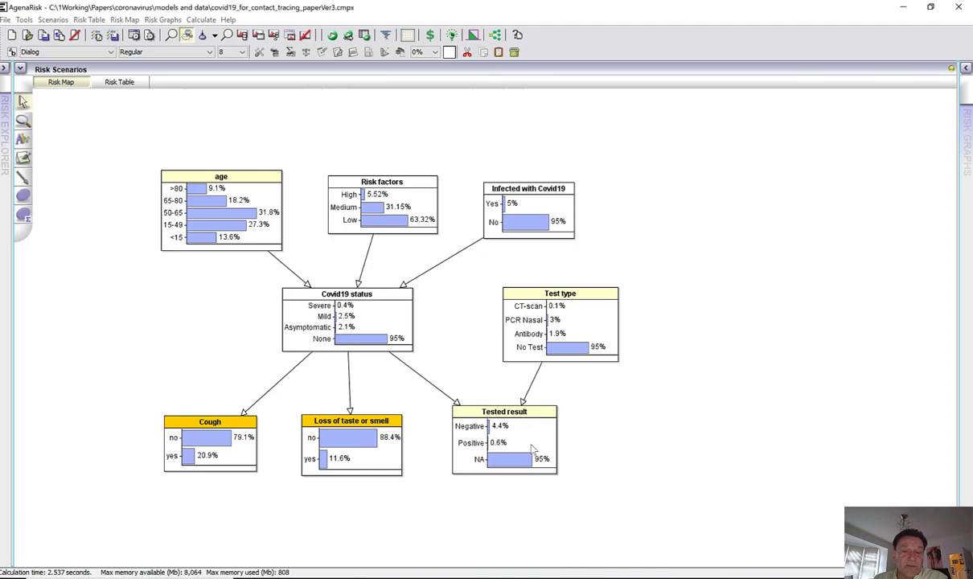
pyautogui.click(505, 412)
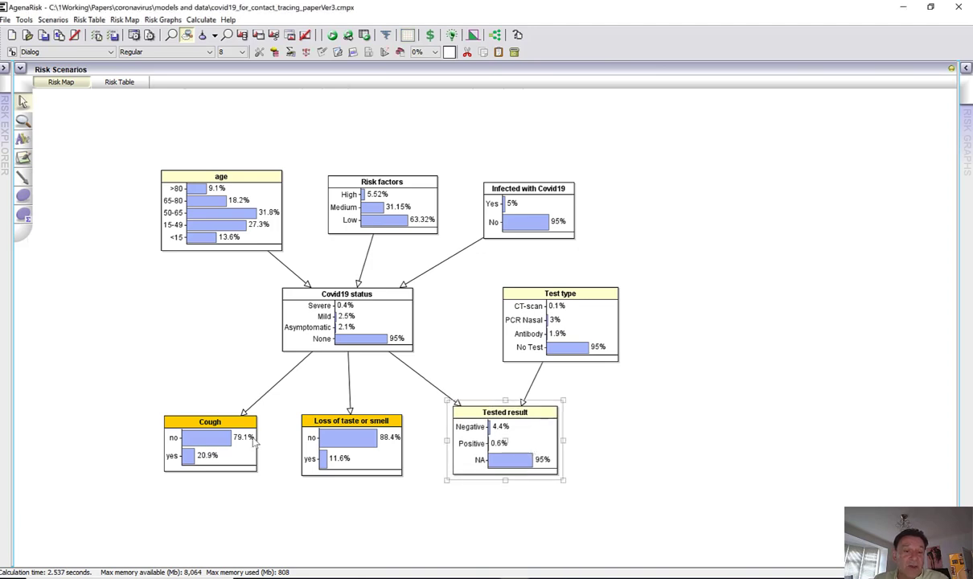
pyautogui.click(209, 422)
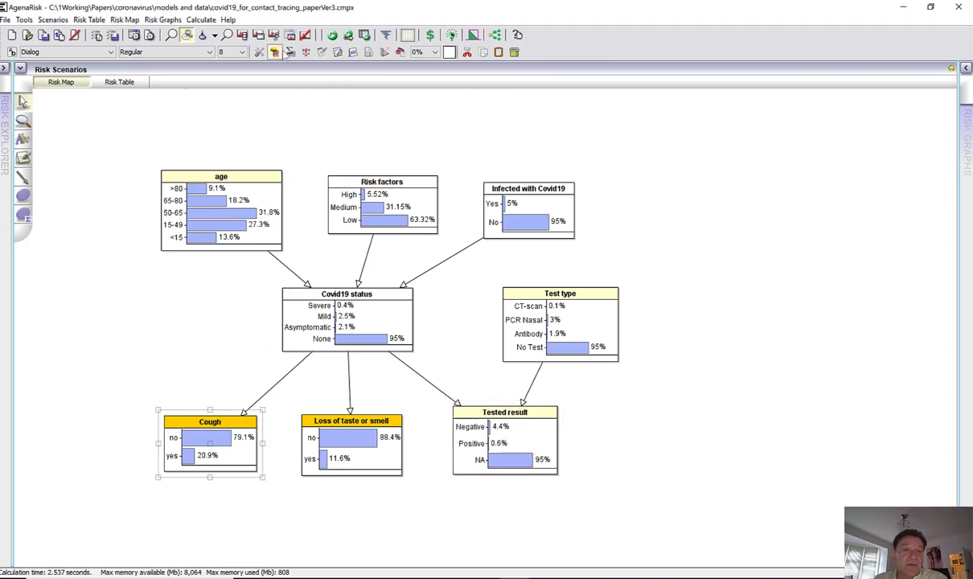
pyautogui.doubleClick(209, 422)
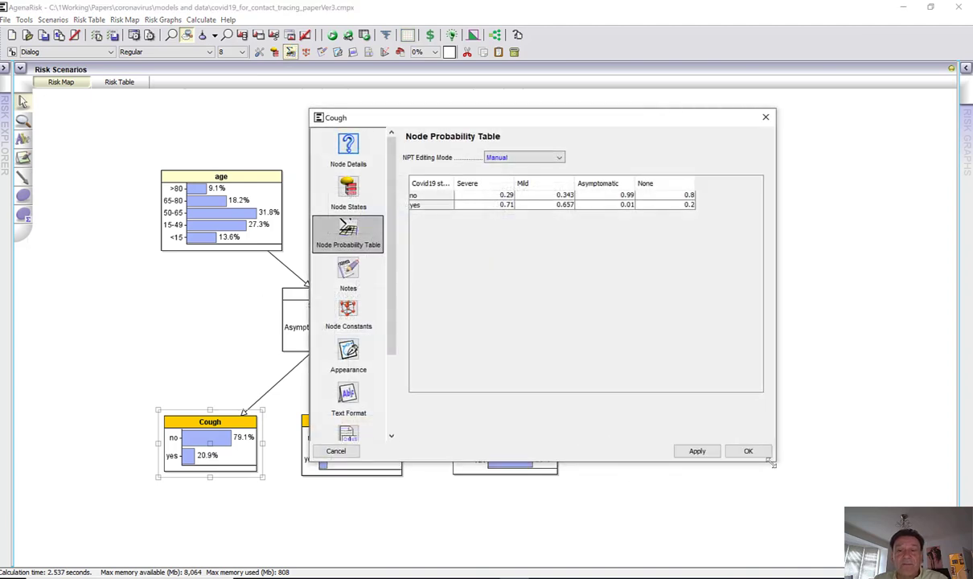
pyautogui.click(480, 183)
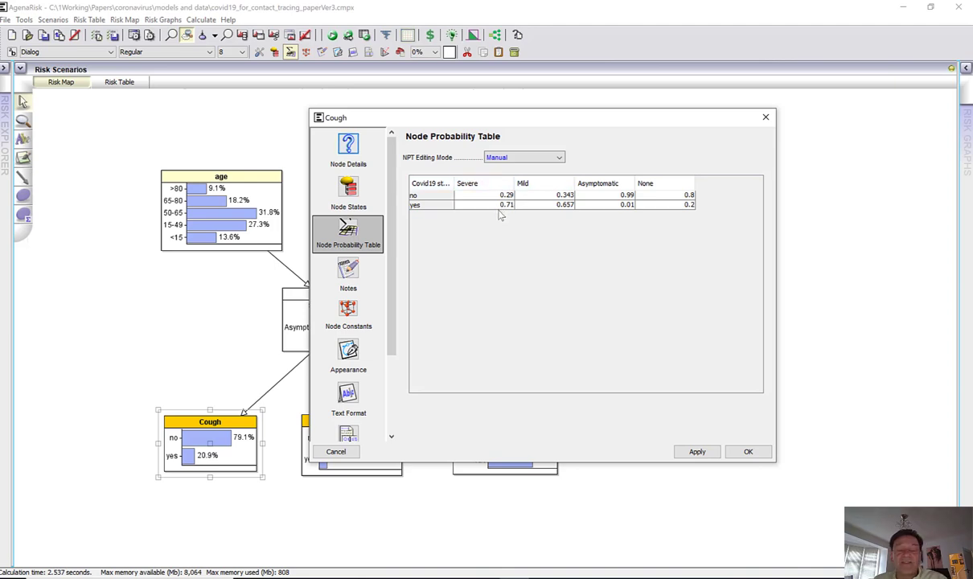
pyautogui.moveTo(718, 188)
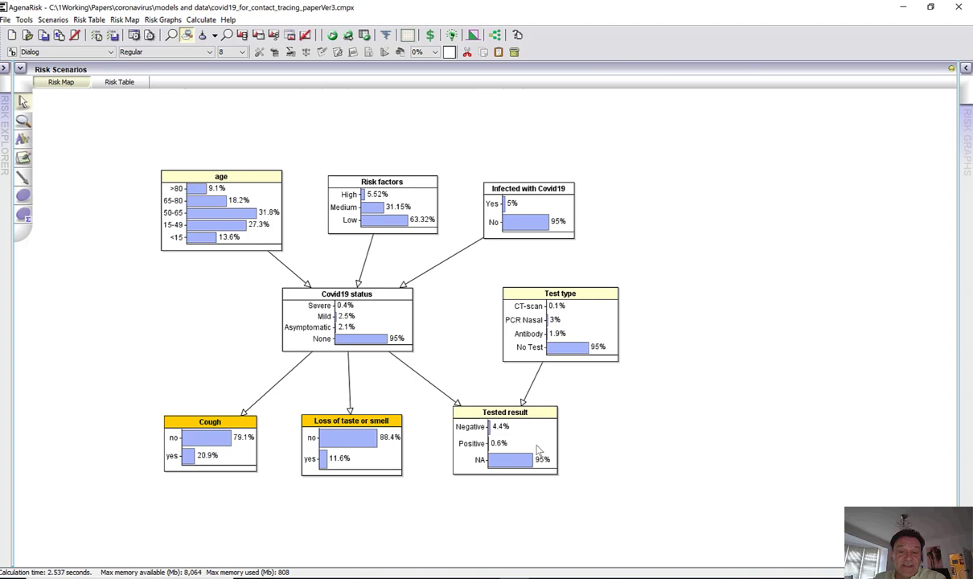
# - Observe Cough and Loss of taste or smell as yes in Scenario 1
pyautogui.doubleClick(505, 411)
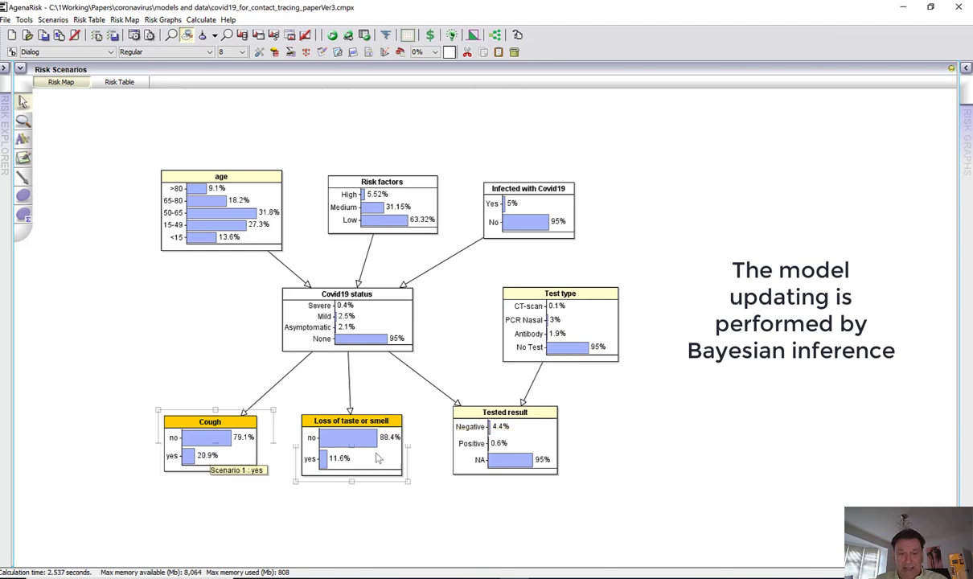
pyautogui.click(350, 422)
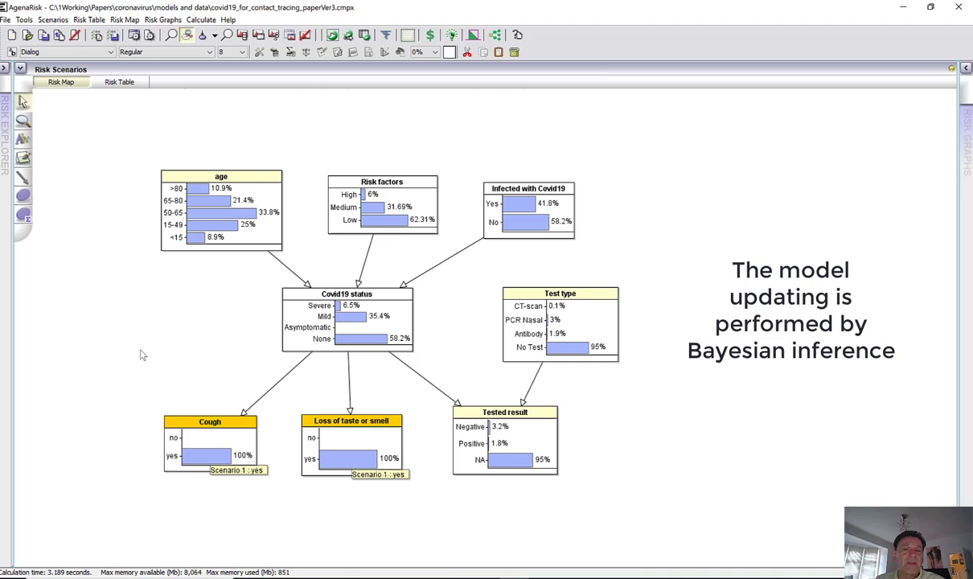
pyautogui.moveTo(663, 241)
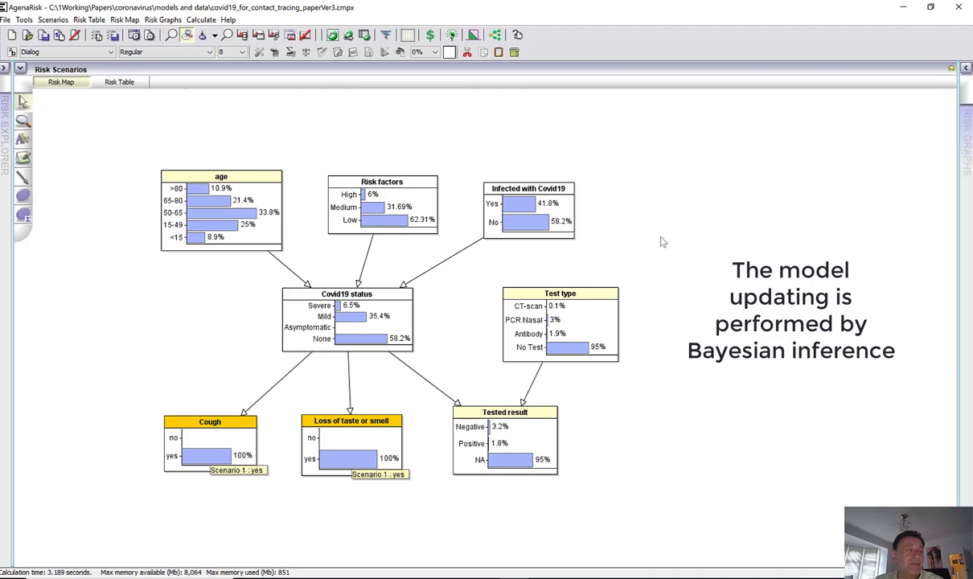
pyautogui.moveTo(755, 565)
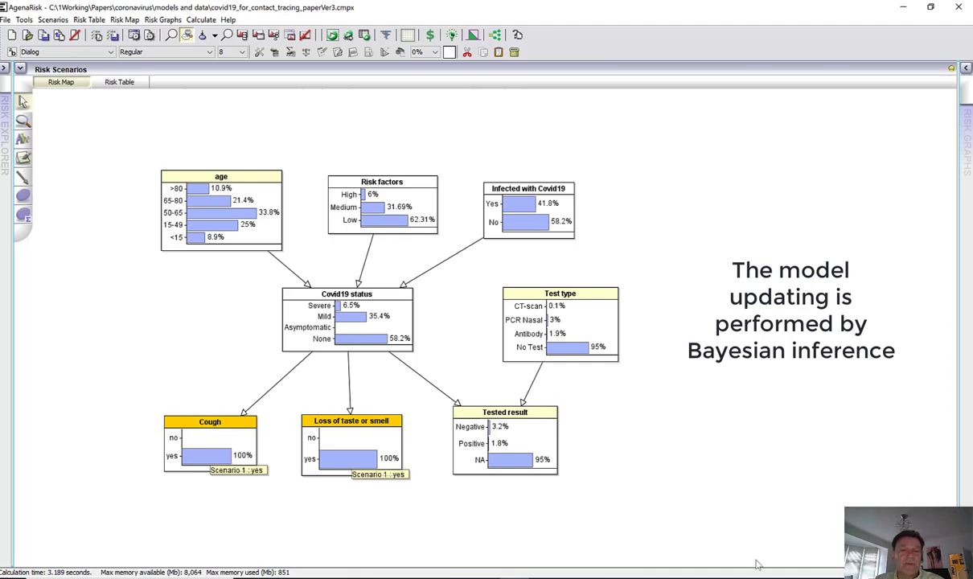
pyautogui.moveTo(633, 402)
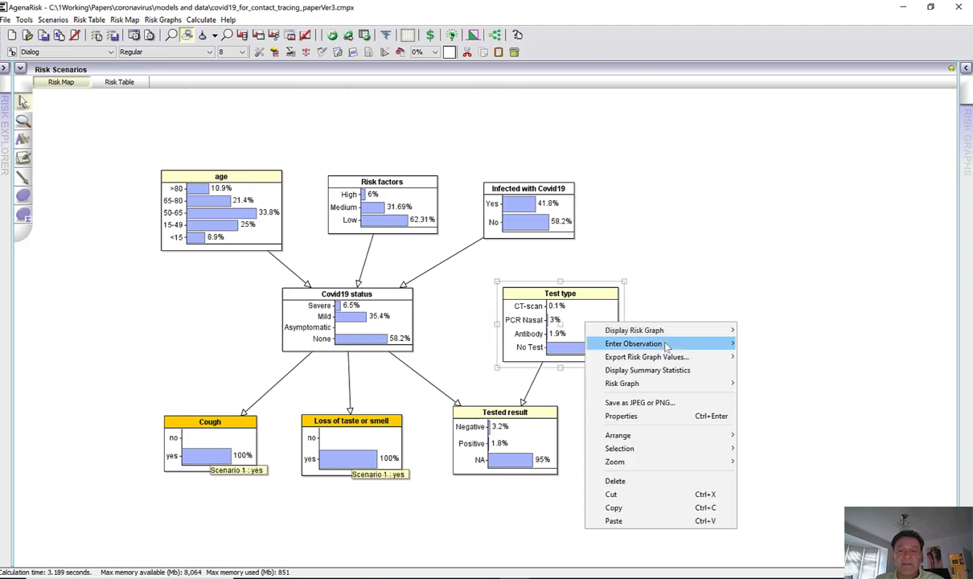
# - Set Test type to PCR Nasal and Tested result to Positive, raising infection to 84%
pyautogui.click(634, 344)
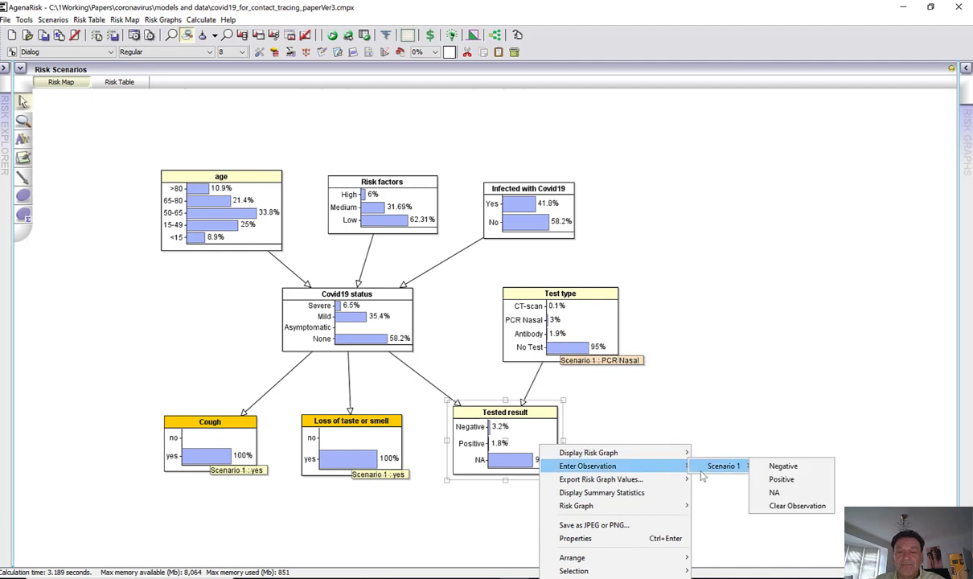
pyautogui.click(782, 480)
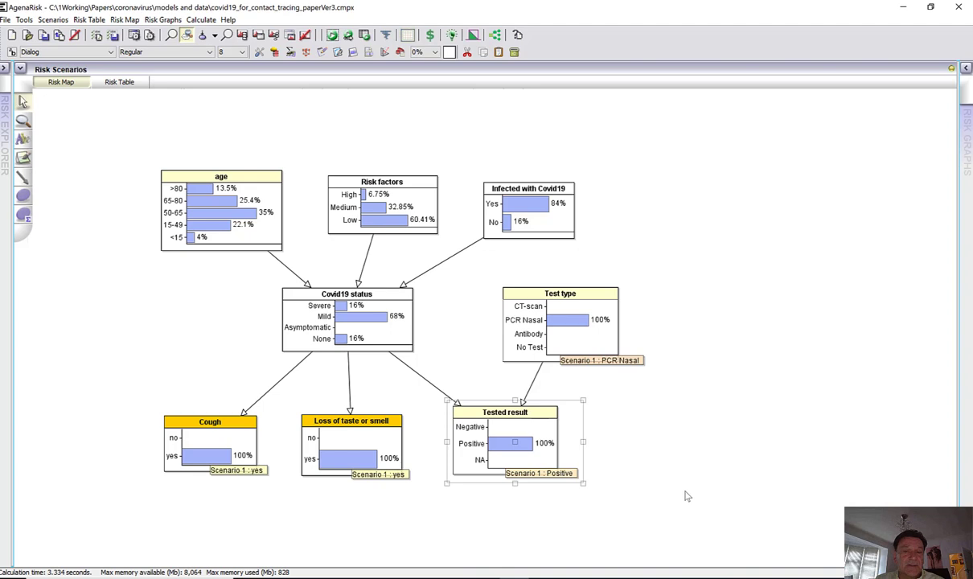
pyautogui.moveTo(794, 528)
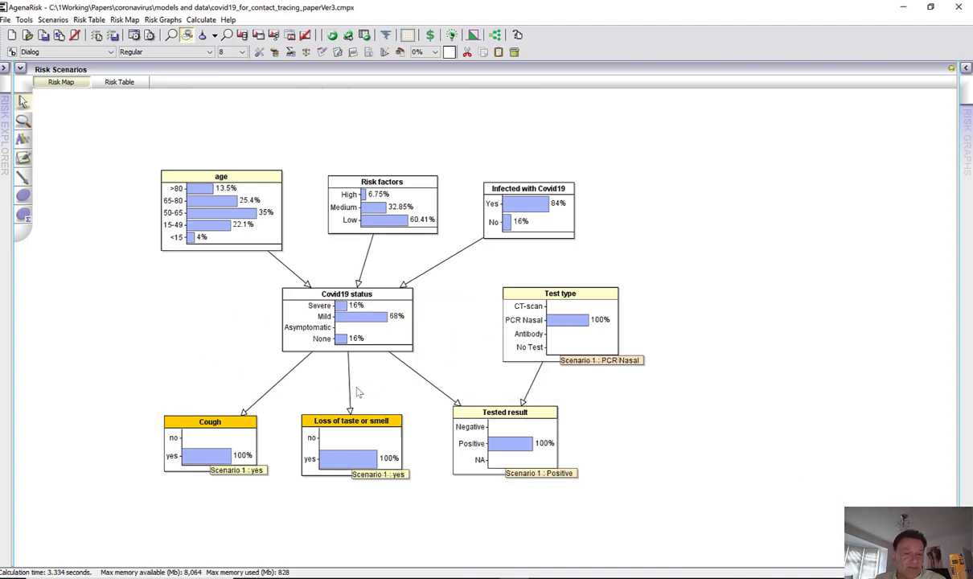
pyautogui.moveTo(462, 313)
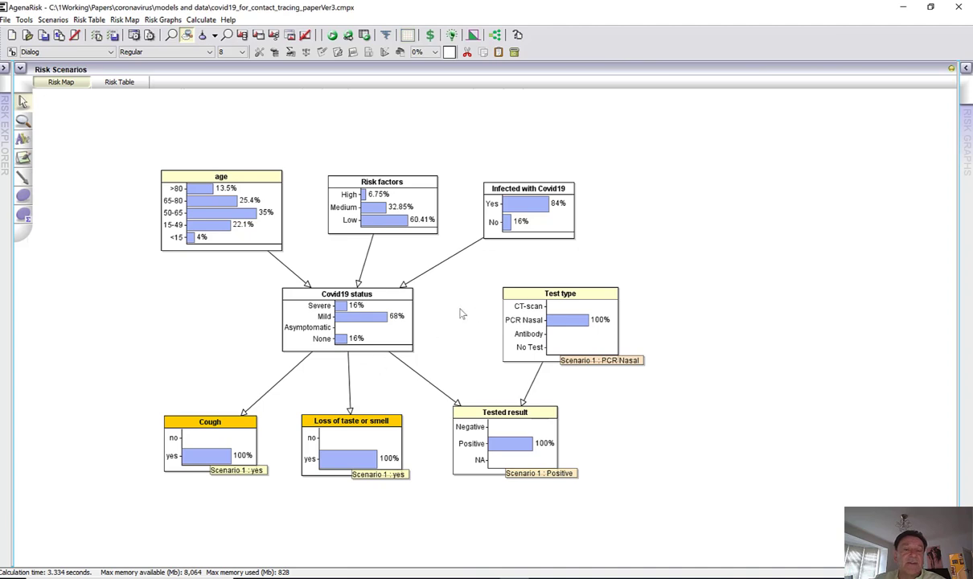
pyautogui.moveTo(335, 329)
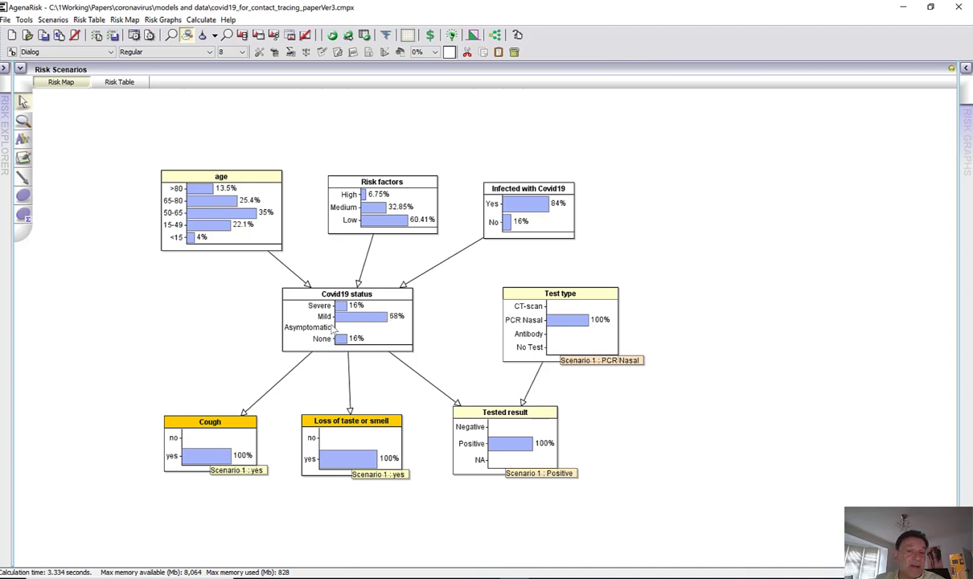
pyautogui.moveTo(260, 479)
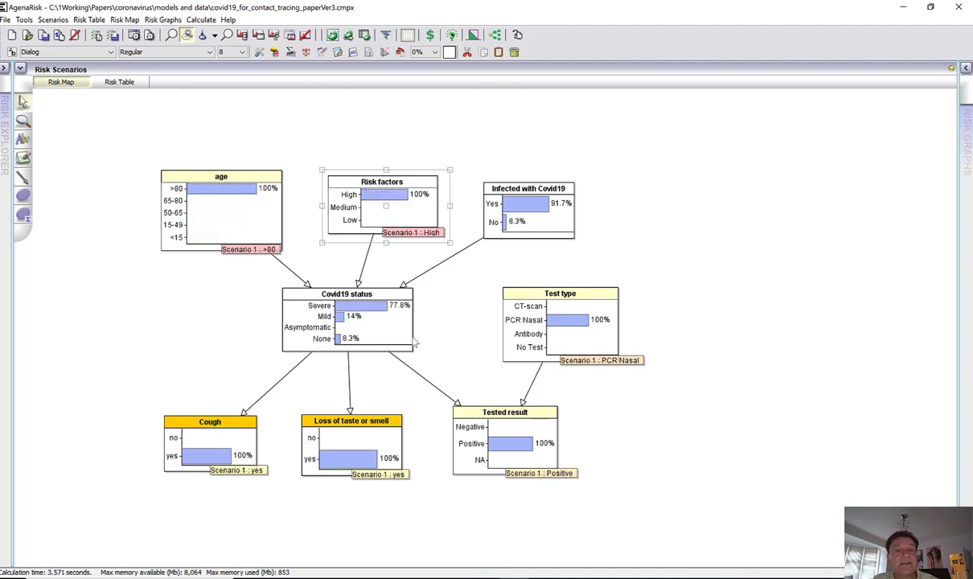
pyautogui.moveTo(443, 347)
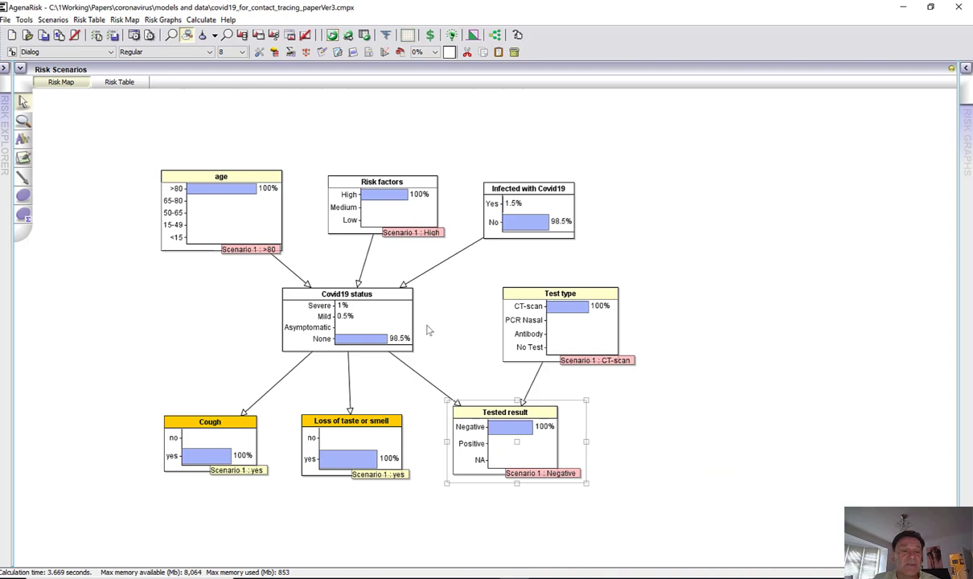
pyautogui.moveTo(456, 338)
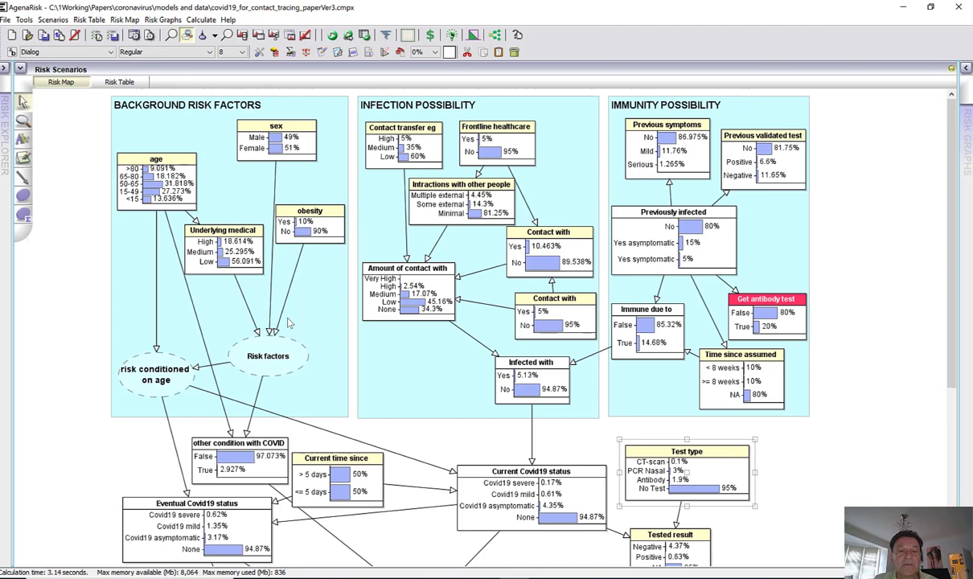
pyautogui.moveTo(357, 199)
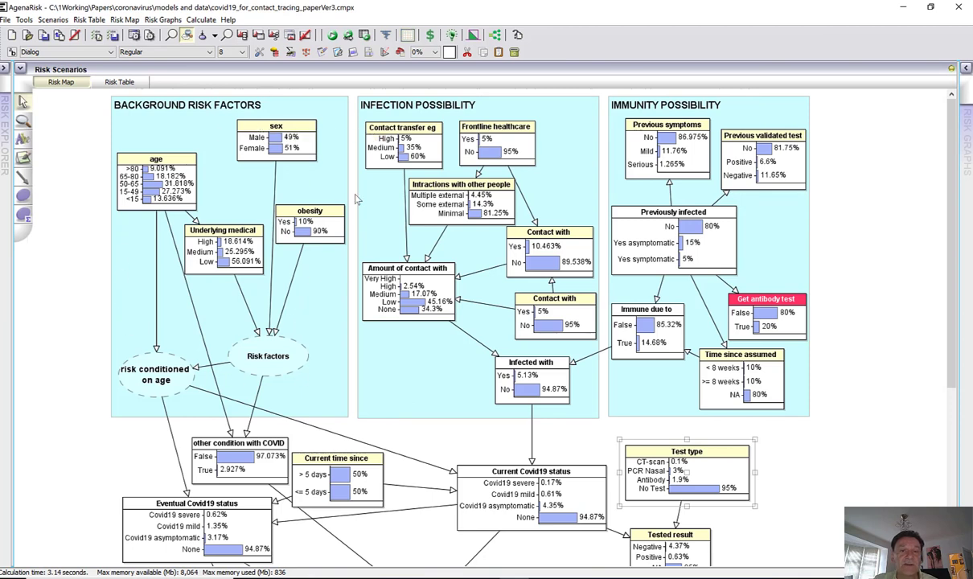
pyautogui.moveTo(597, 256)
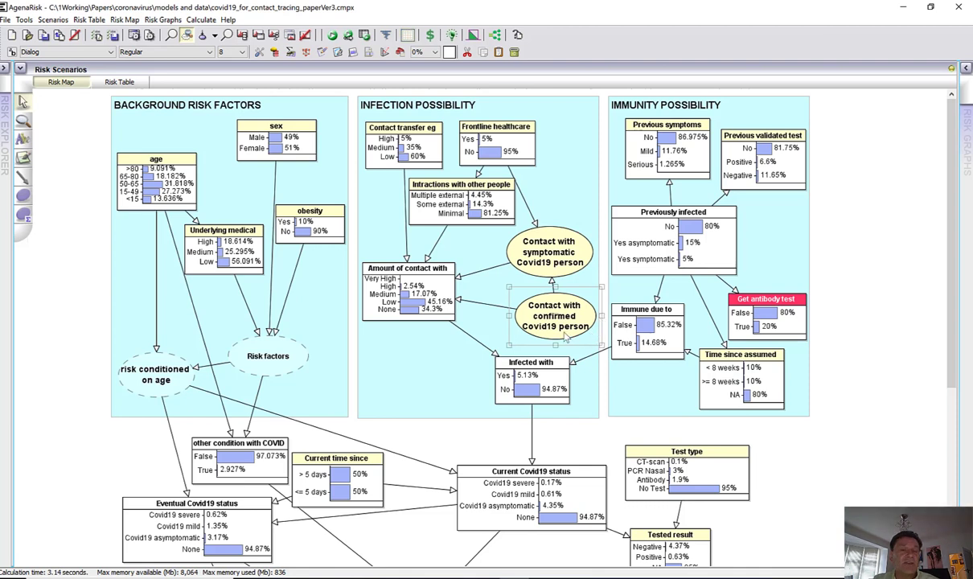
pyautogui.moveTo(566, 262)
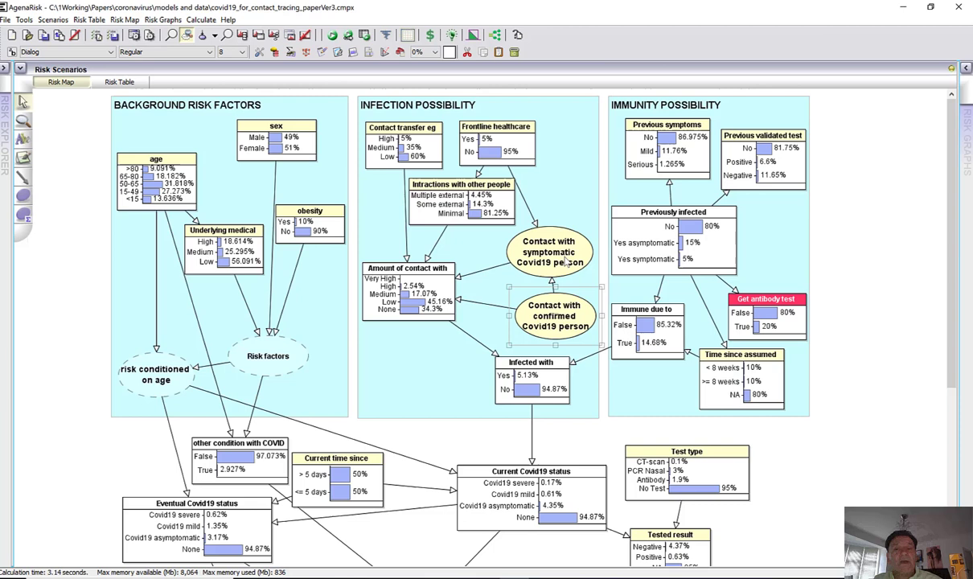
pyautogui.moveTo(566, 313)
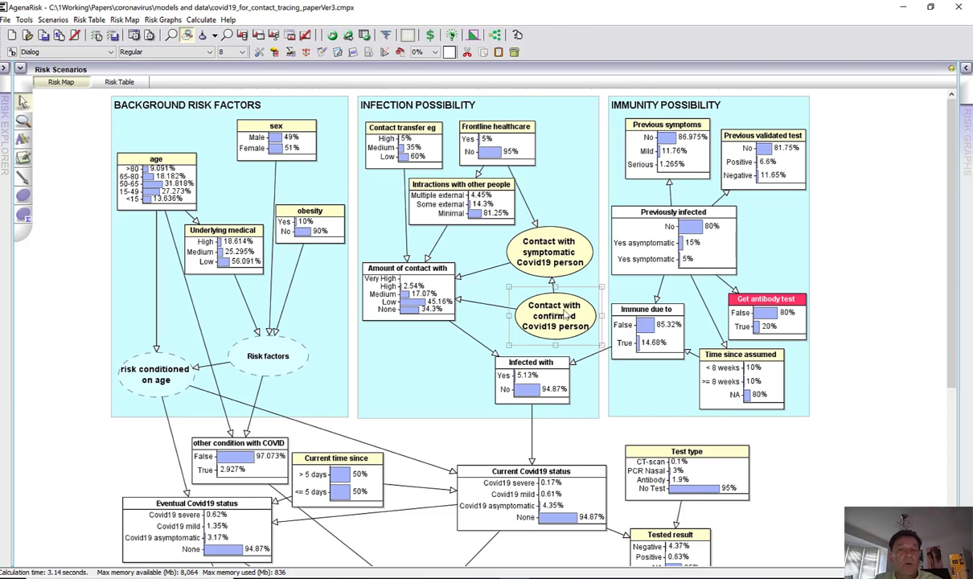
pyautogui.moveTo(560, 339)
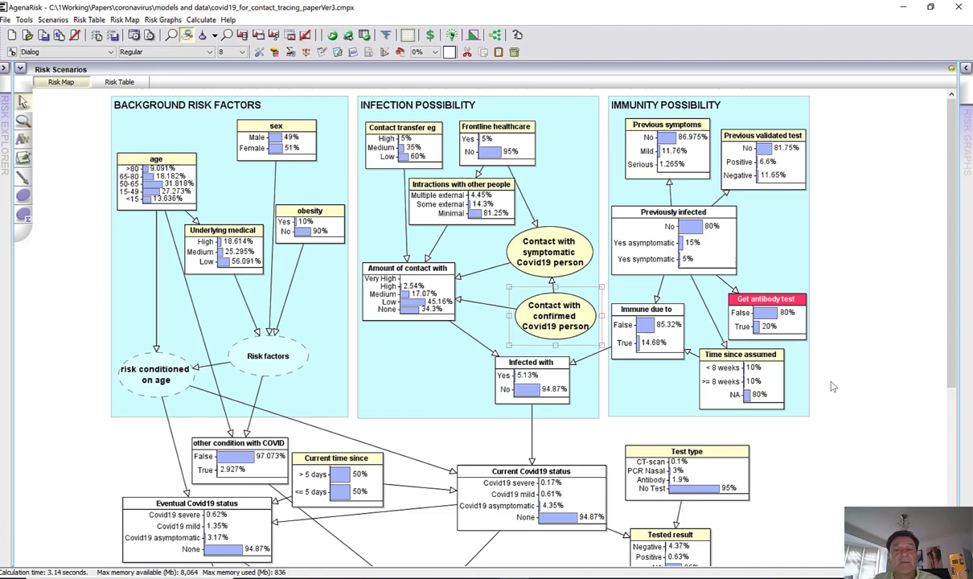
pyautogui.moveTo(834, 378)
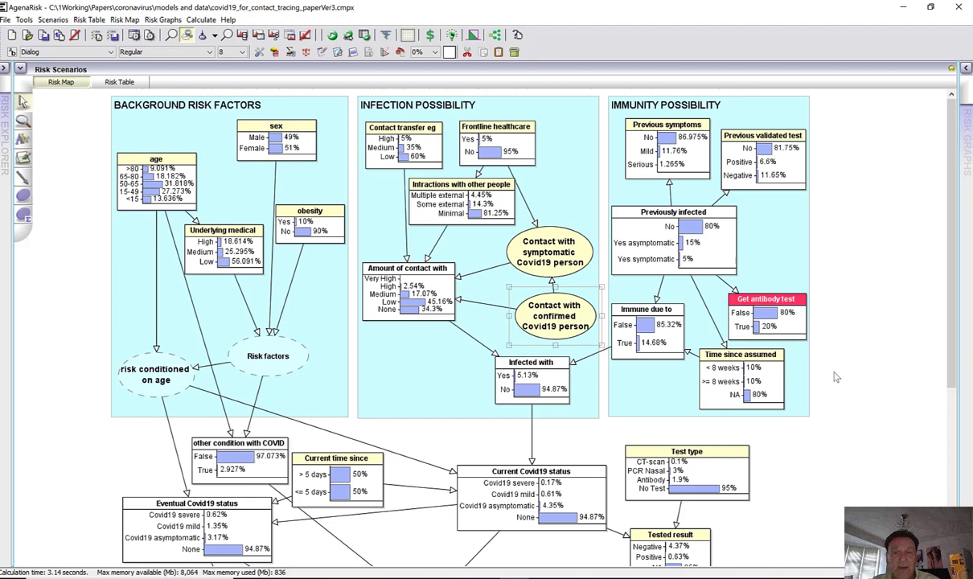
# - Scroll down the Risk Map to reveal the symptoms group and legend
pyautogui.scroll(-3)
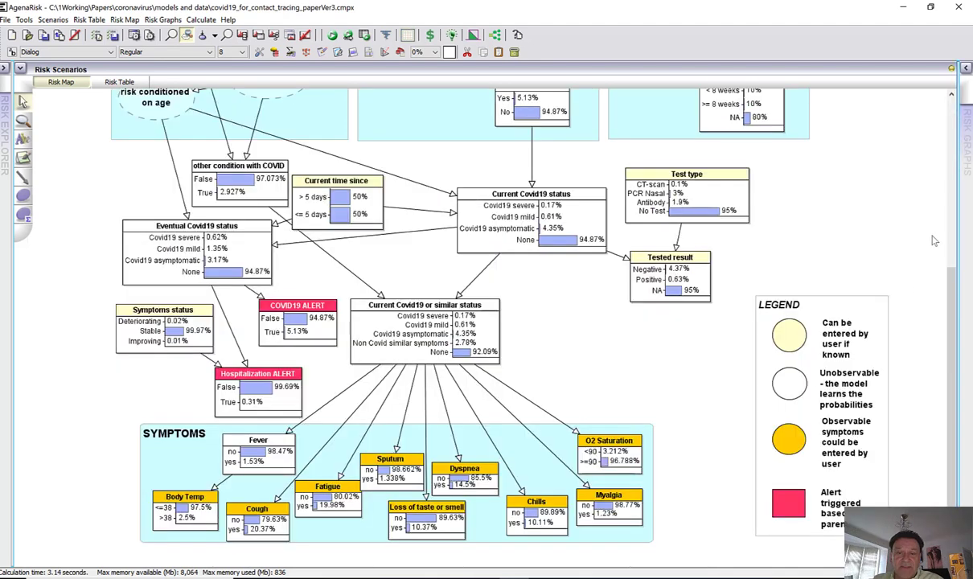
pyautogui.moveTo(634, 416)
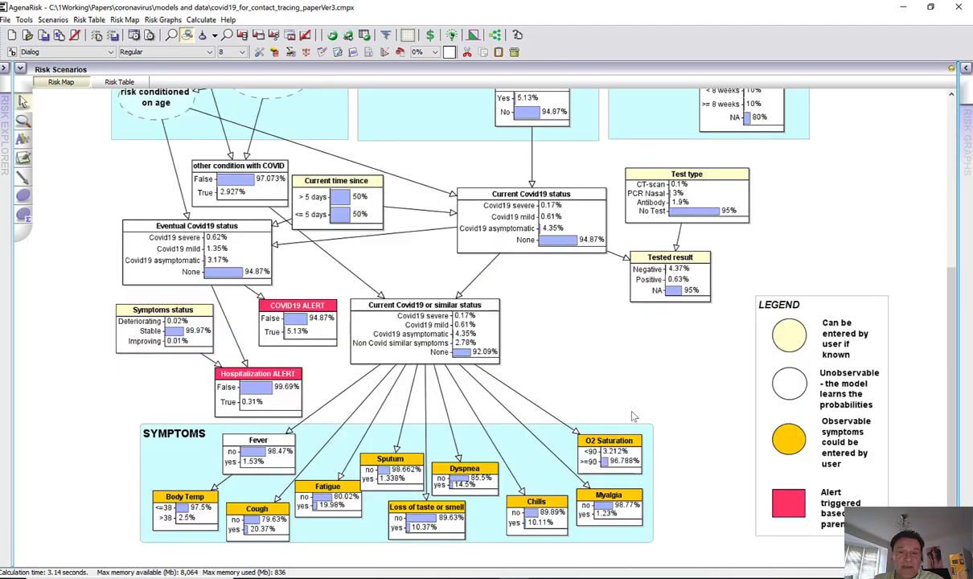
pyautogui.moveTo(573, 236)
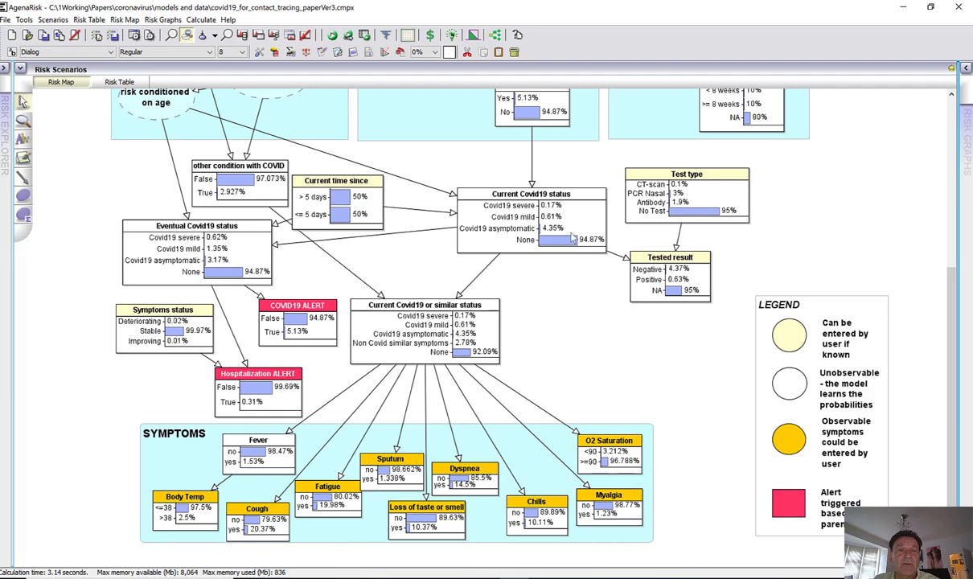
pyautogui.moveTo(370, 198)
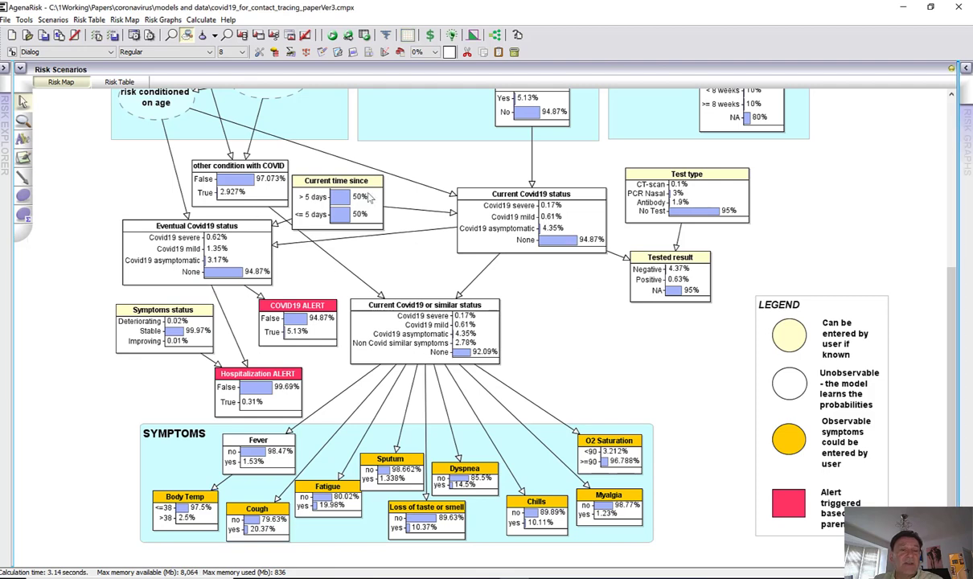
pyautogui.moveTo(351, 210)
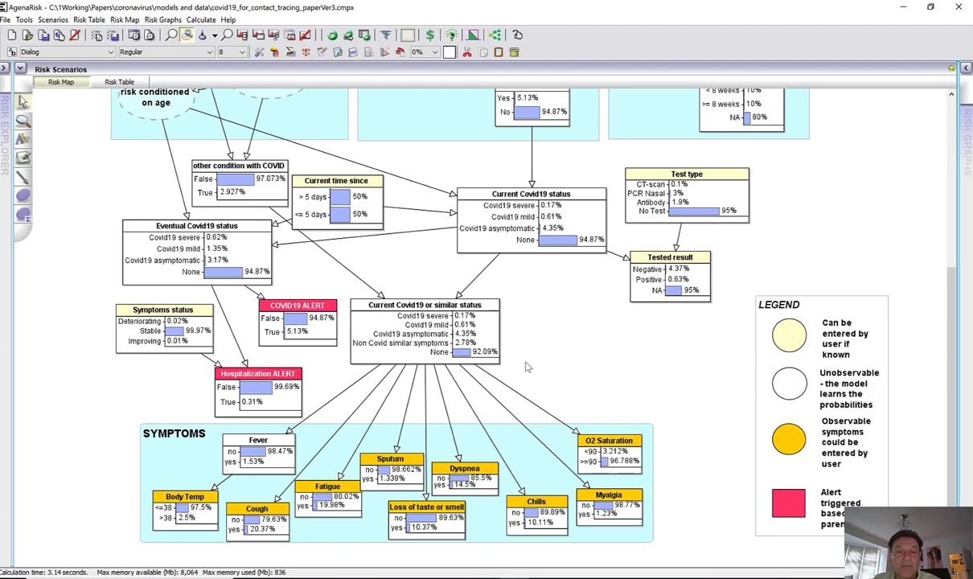
pyautogui.moveTo(643, 508)
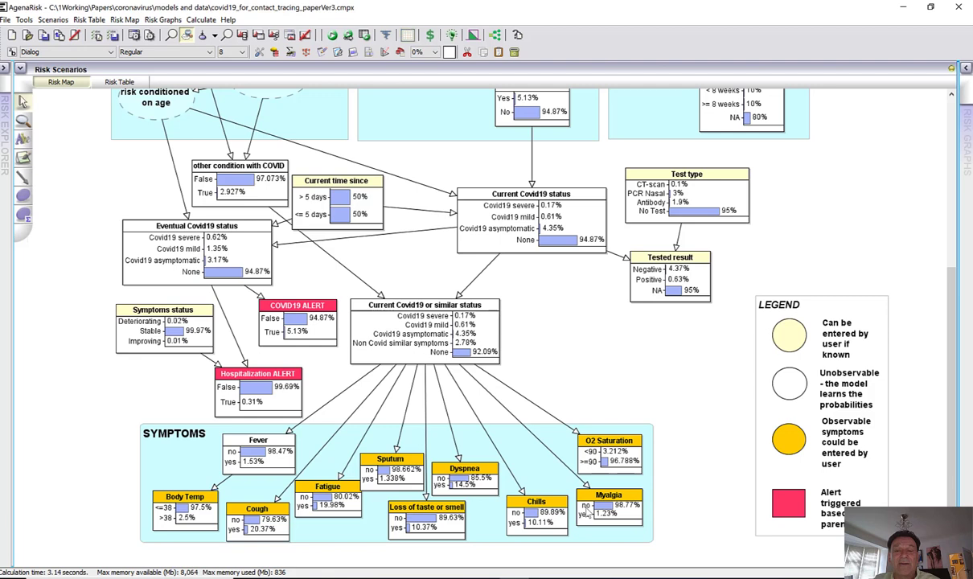
pyautogui.moveTo(719, 473)
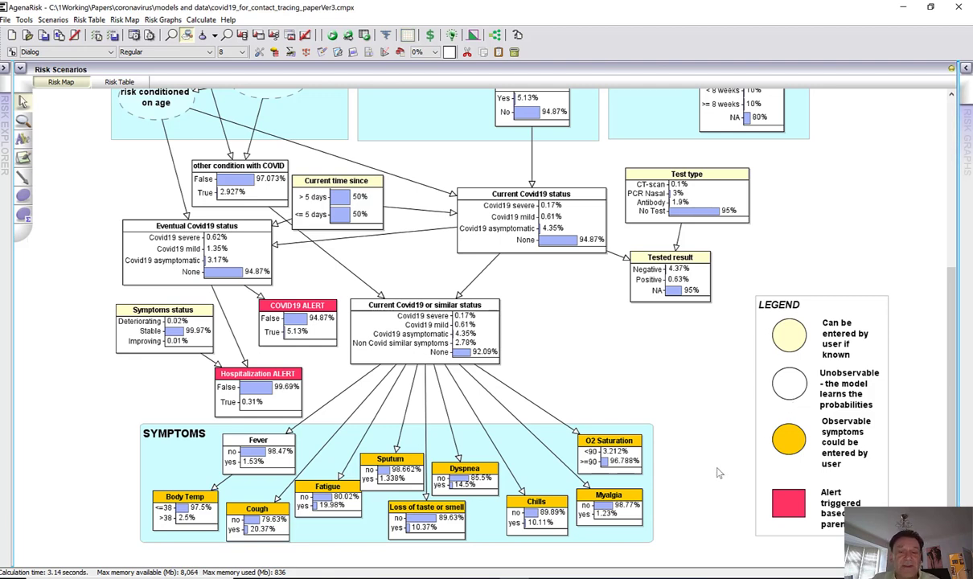
pyautogui.moveTo(597, 372)
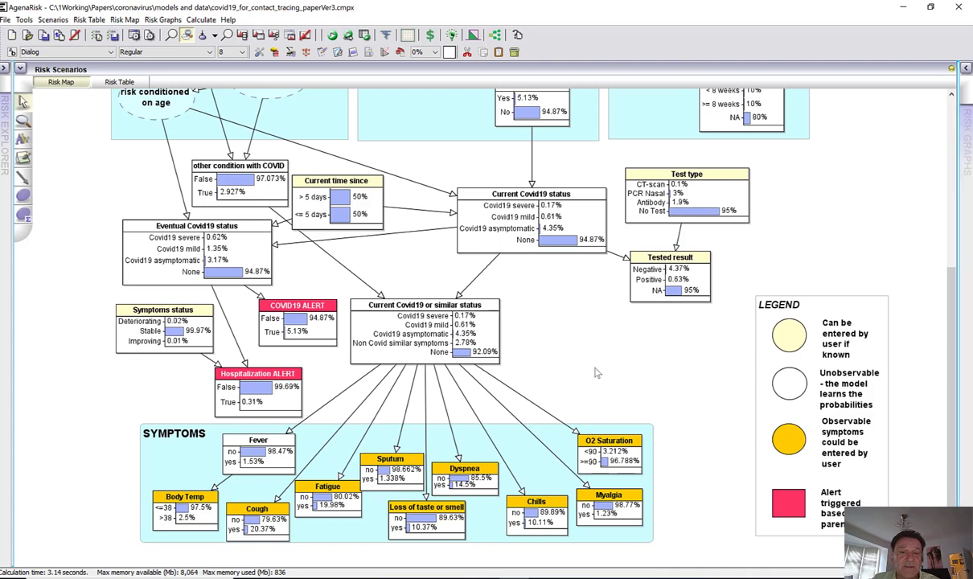
pyautogui.moveTo(364, 320)
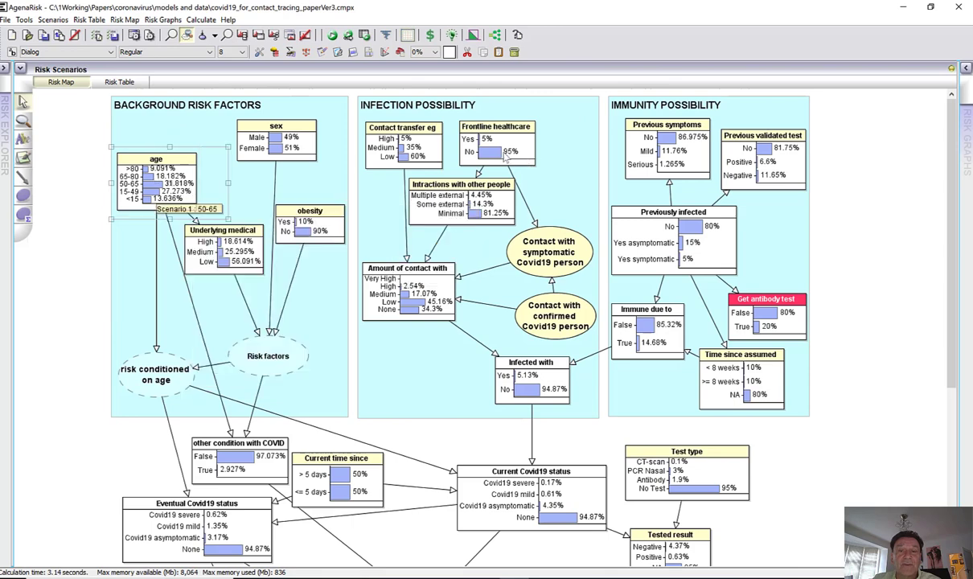
# - Mark contact with a symptomatic Covid19 person as Yes and start observing previous symptoms
pyautogui.rightClick(495, 141)
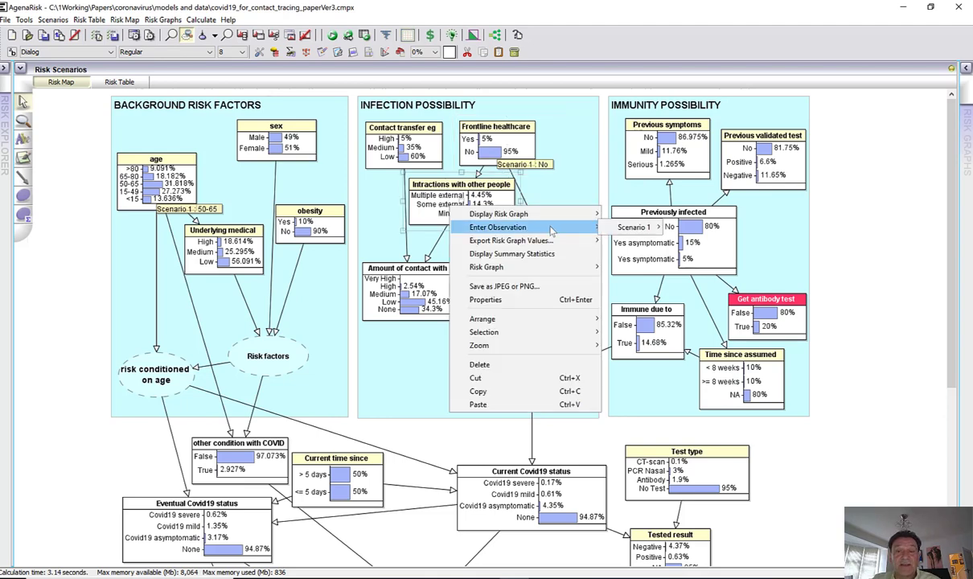
pyautogui.click(498, 227)
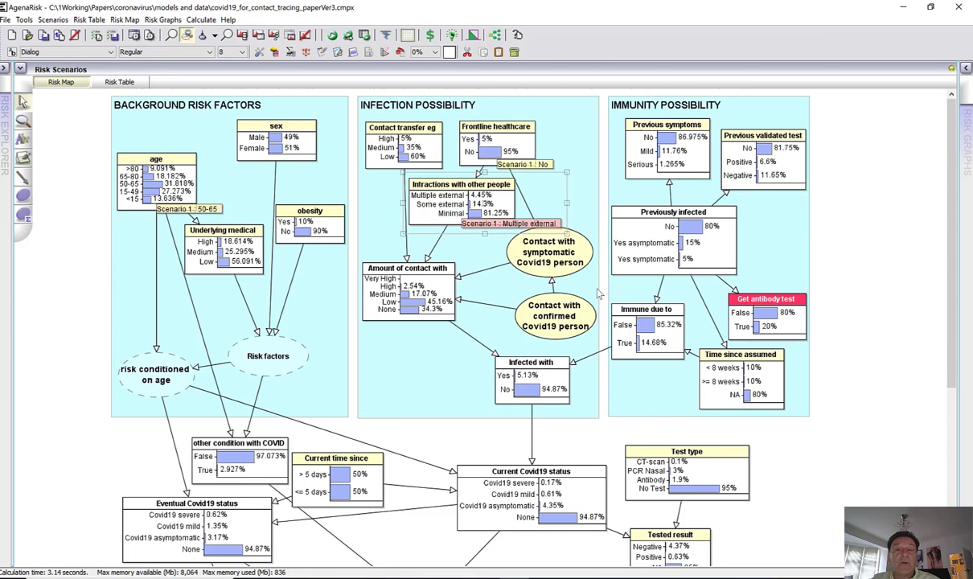
pyautogui.moveTo(563, 264)
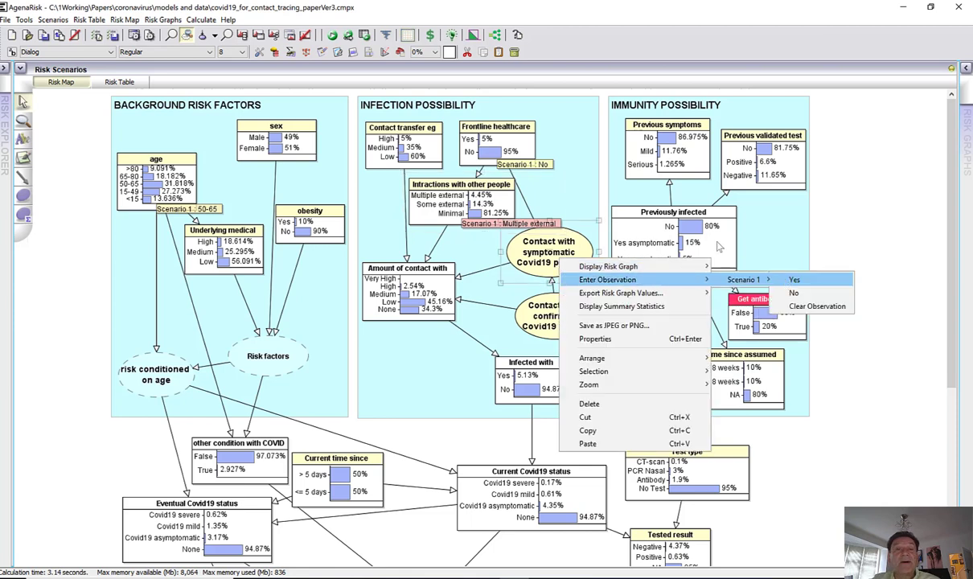
pyautogui.click(794, 280)
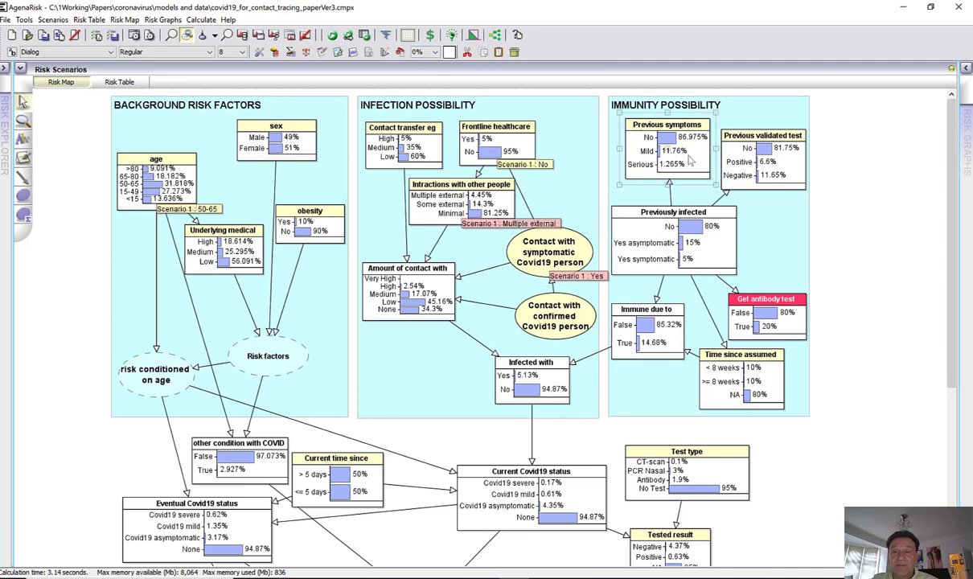
pyautogui.rightClick(763, 148)
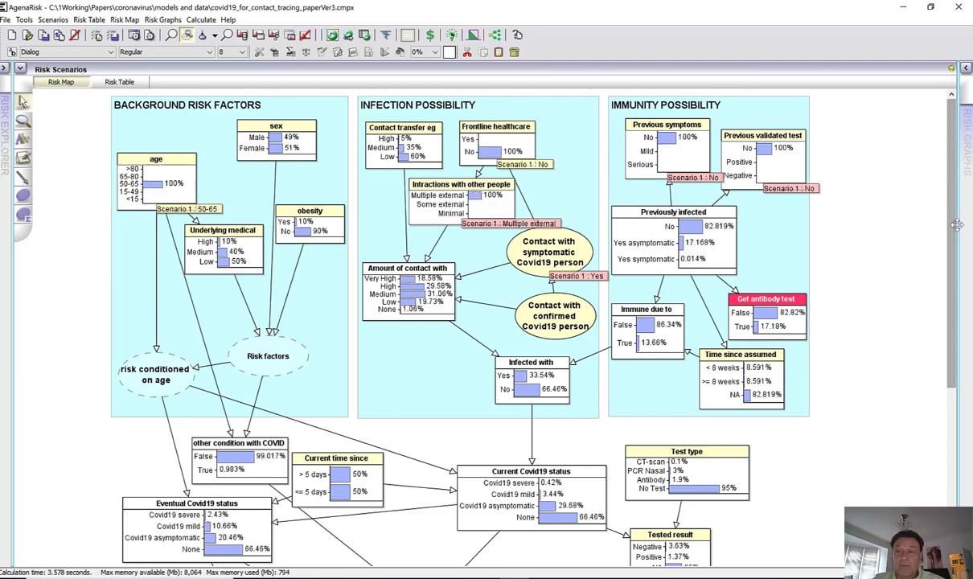
pyautogui.moveTo(599, 410)
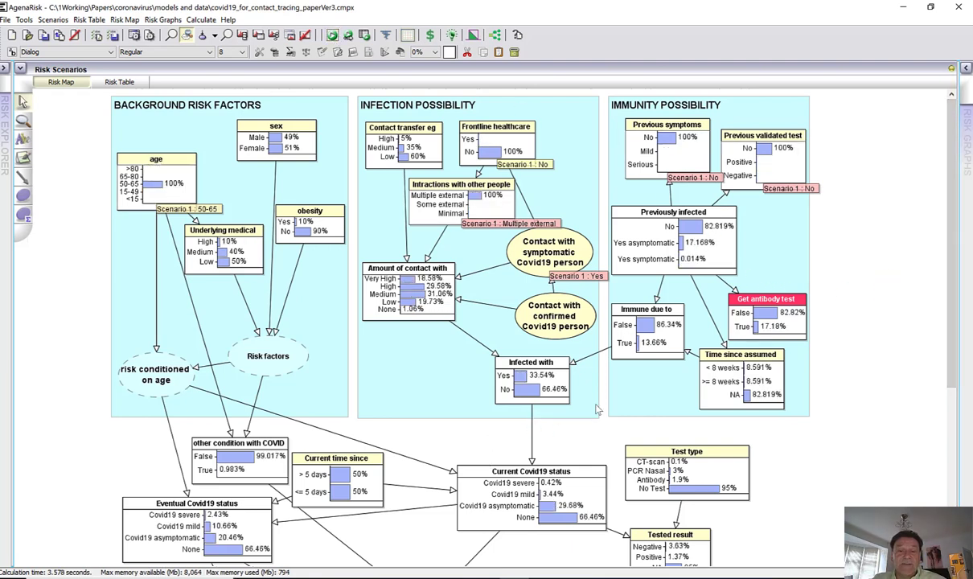
pyautogui.moveTo(541, 454)
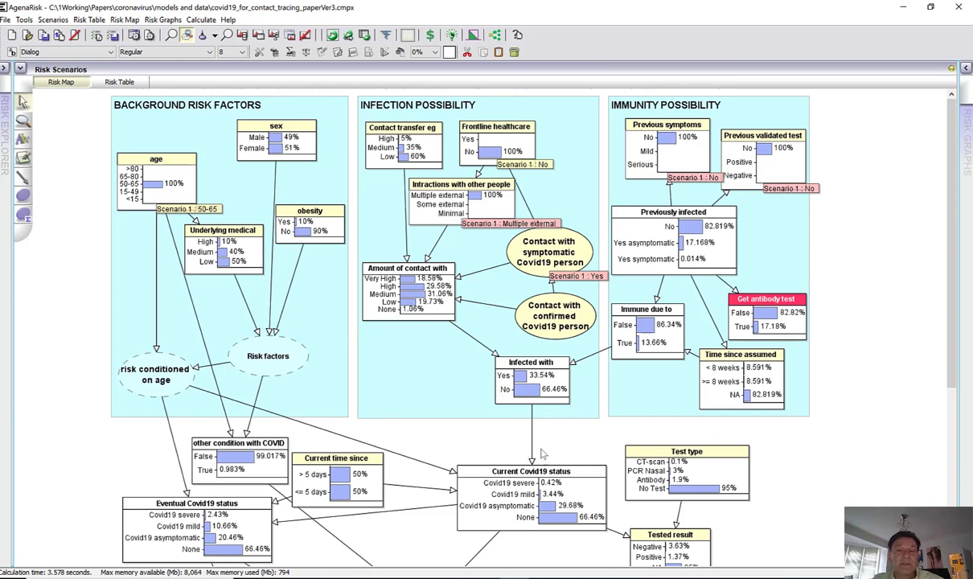
pyautogui.moveTo(582, 438)
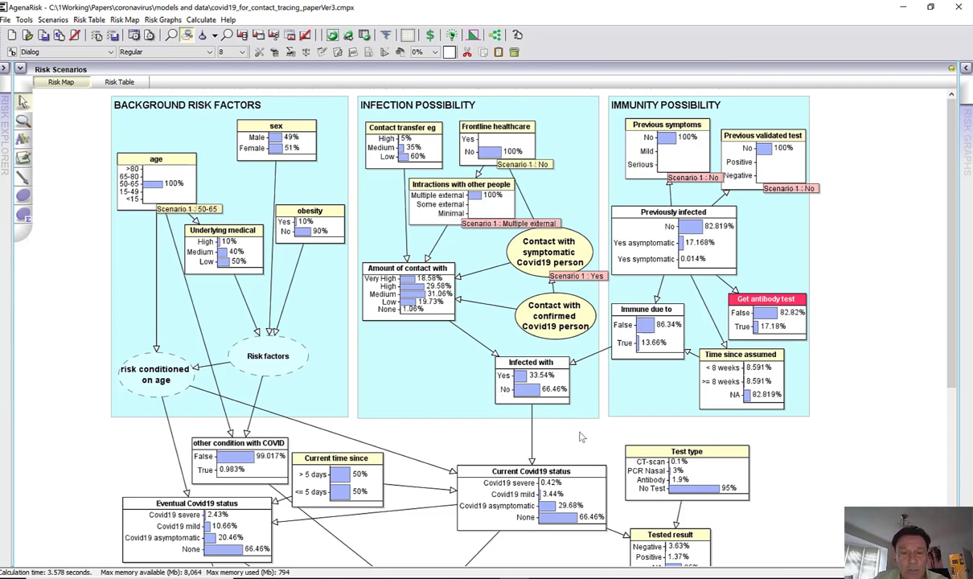
pyautogui.moveTo(933, 379)
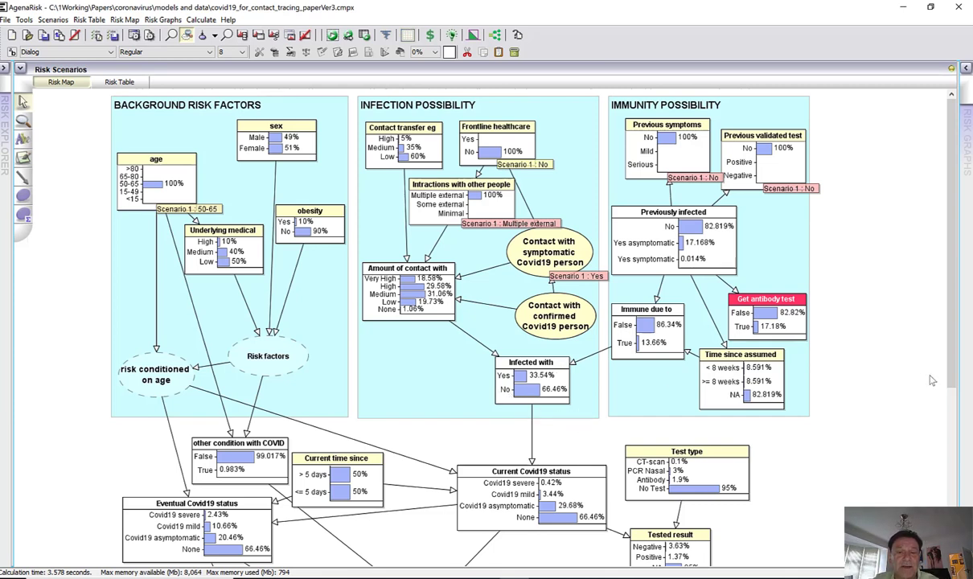
pyautogui.moveTo(952, 376)
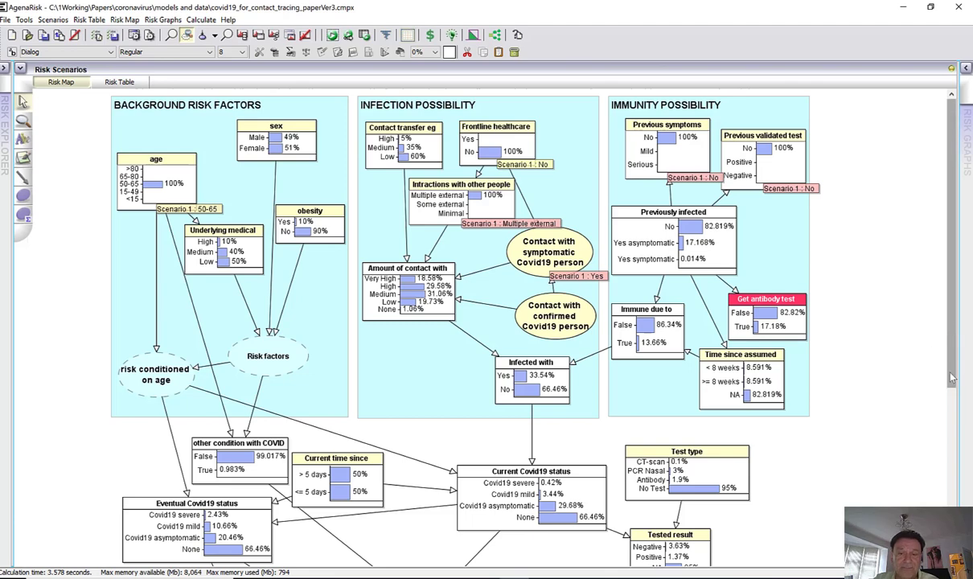
# - Set Current time since contact to 5 days or less in Scenario 1
pyautogui.scroll(-3)
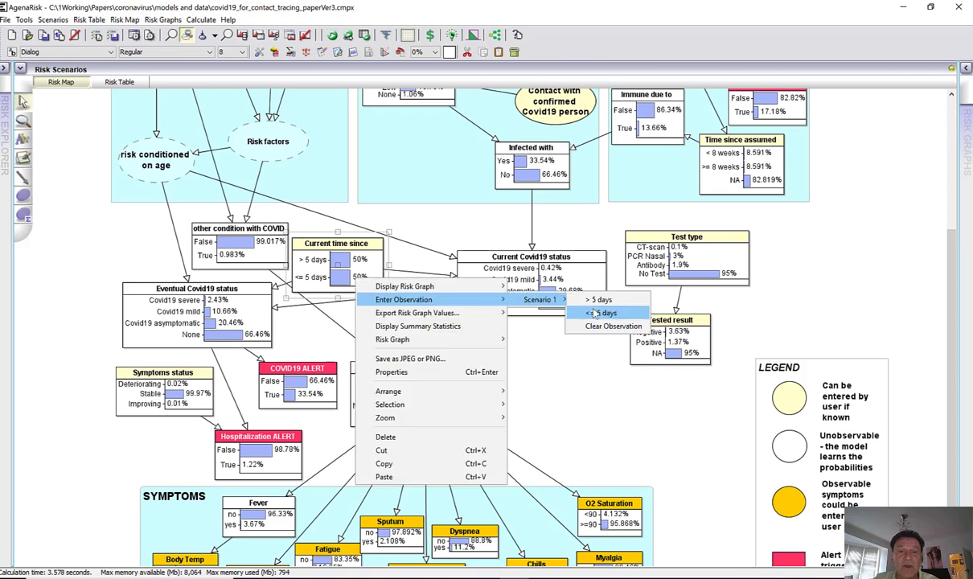
pyautogui.click(603, 313)
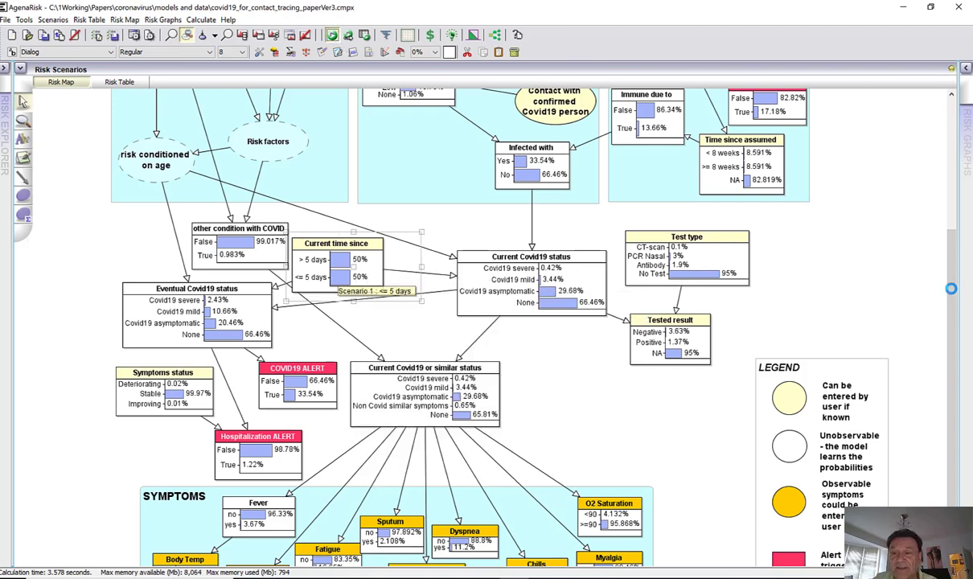
pyautogui.scroll(-3)
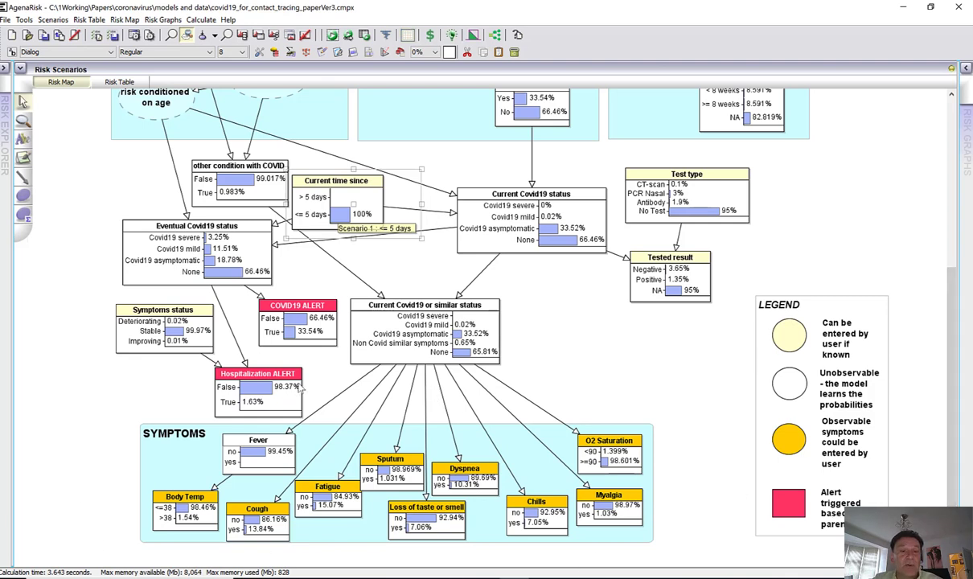
pyautogui.moveTo(322, 356)
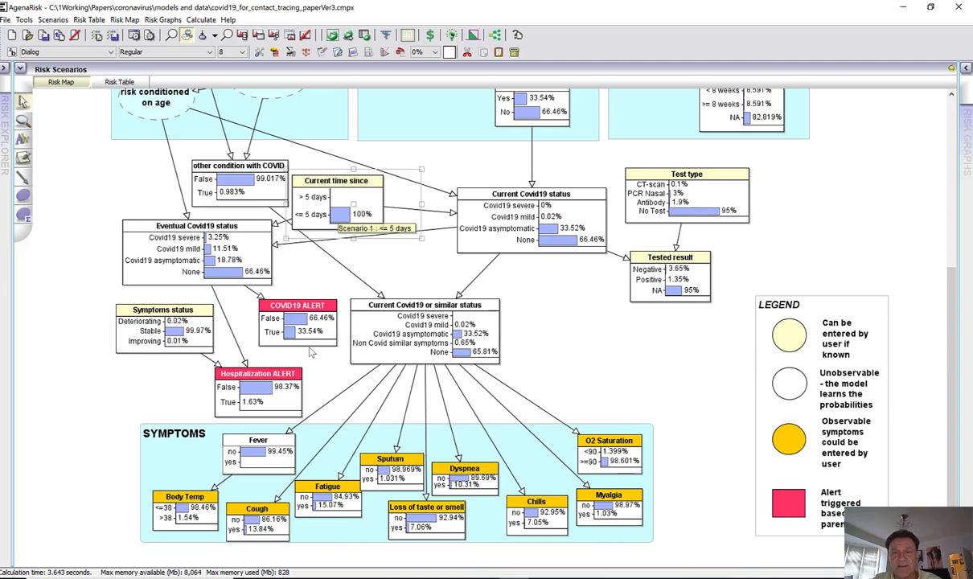
pyautogui.moveTo(904, 217)
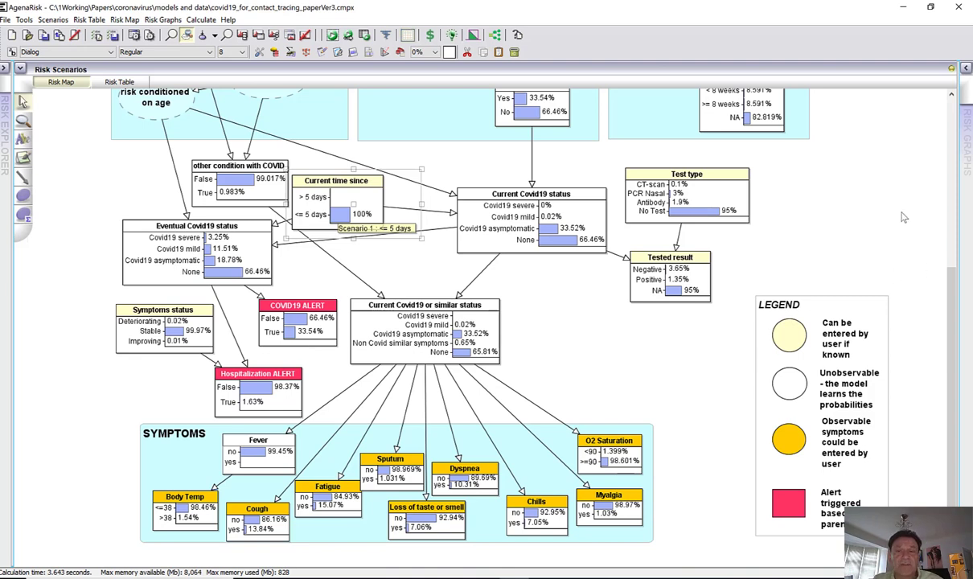
pyautogui.moveTo(770, 254)
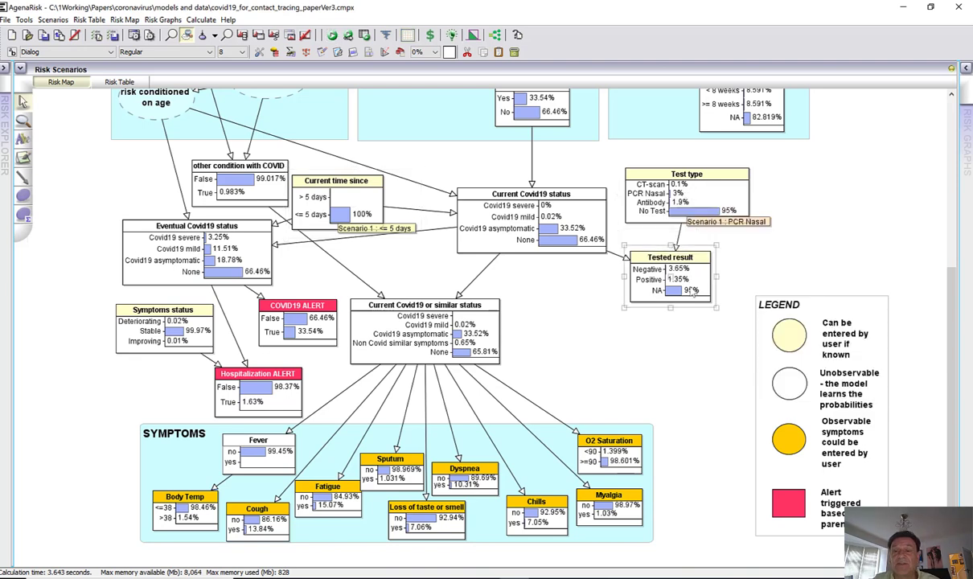
# - Mark the Tested result as Positive for the PCR nasal test
pyautogui.click(681, 280)
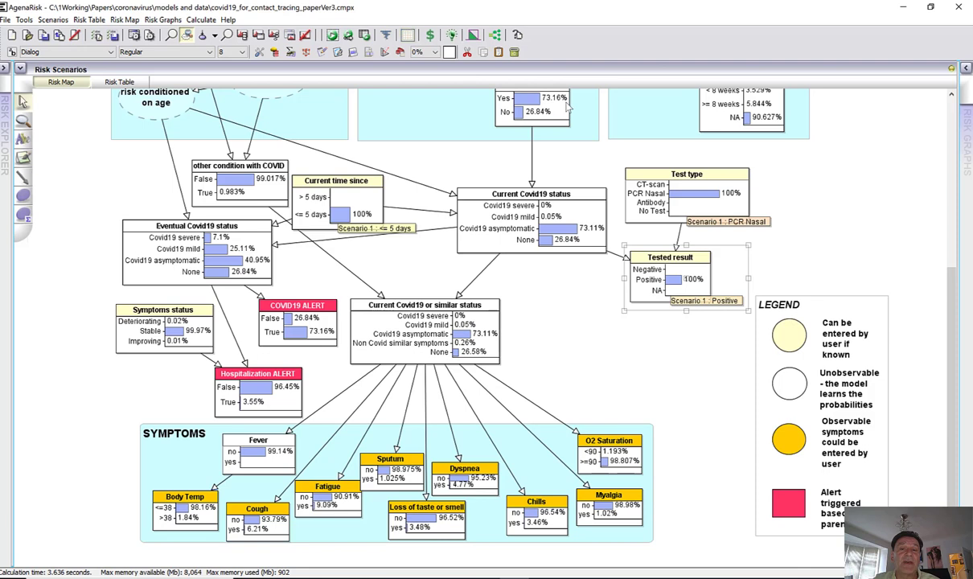
pyautogui.moveTo(610, 547)
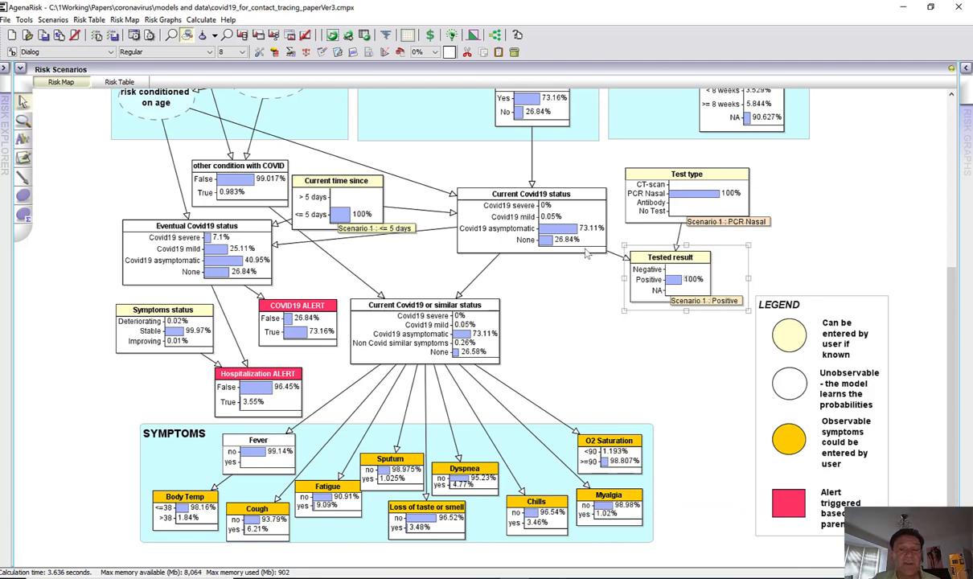
pyautogui.moveTo(589, 231)
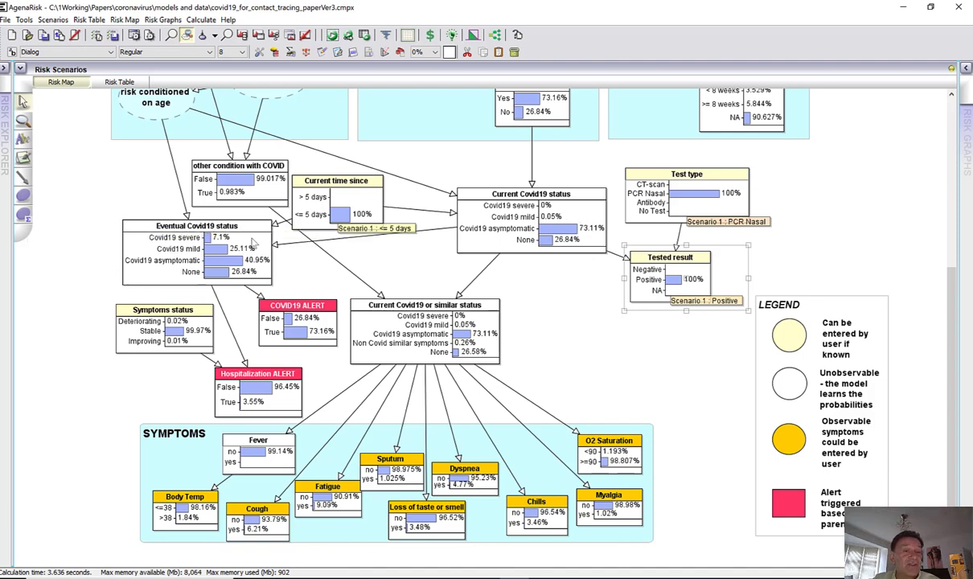
pyautogui.moveTo(199, 248)
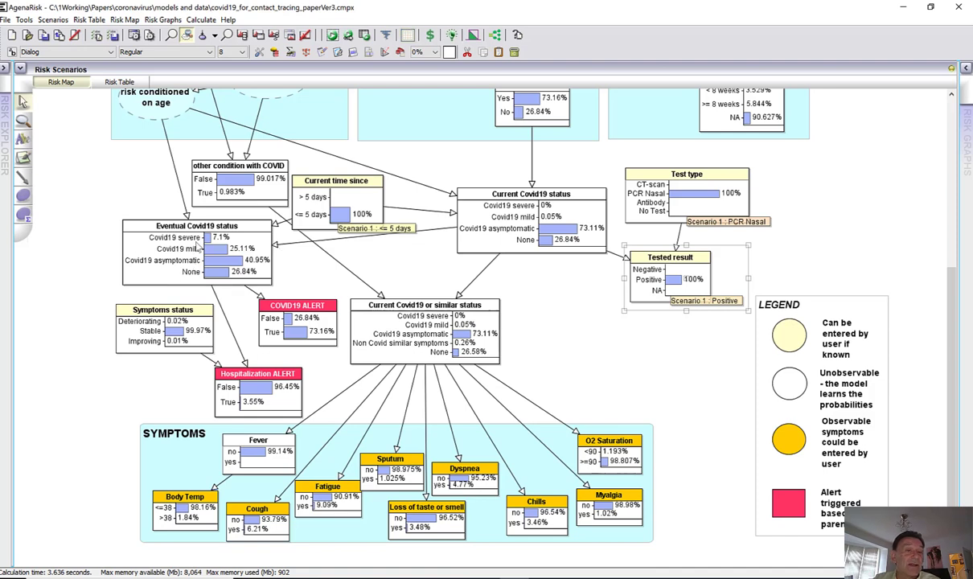
pyautogui.moveTo(172, 248)
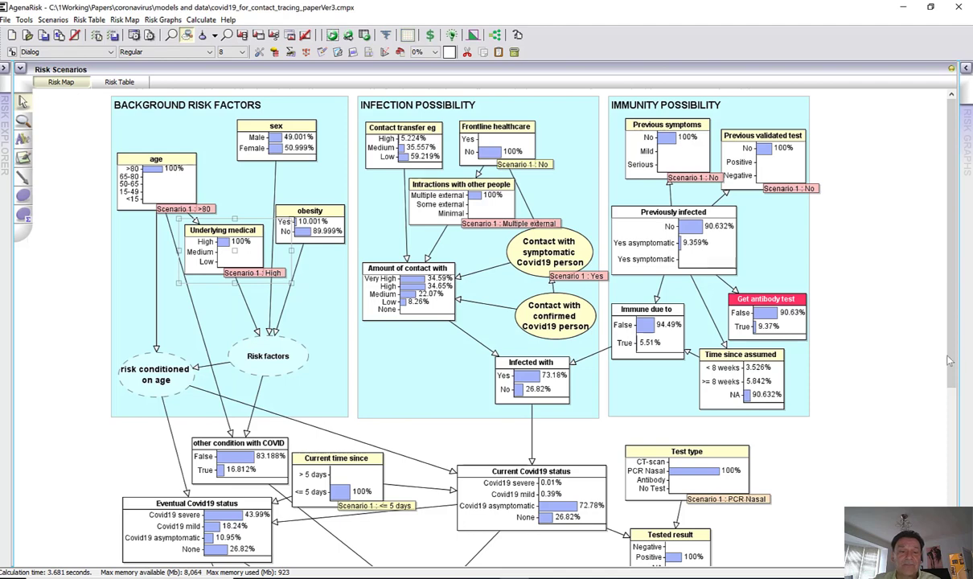
pyautogui.scroll(-3)
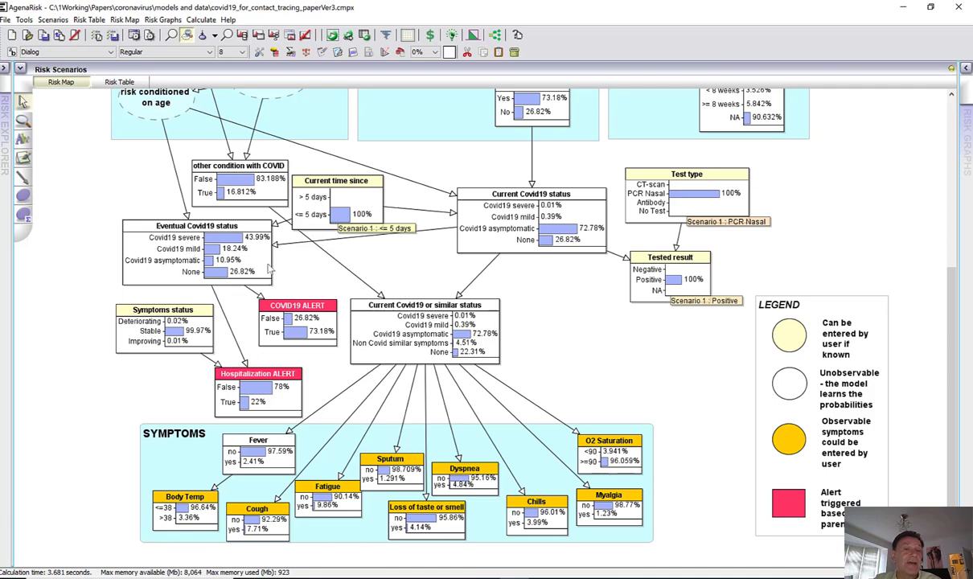
pyautogui.moveTo(316, 344)
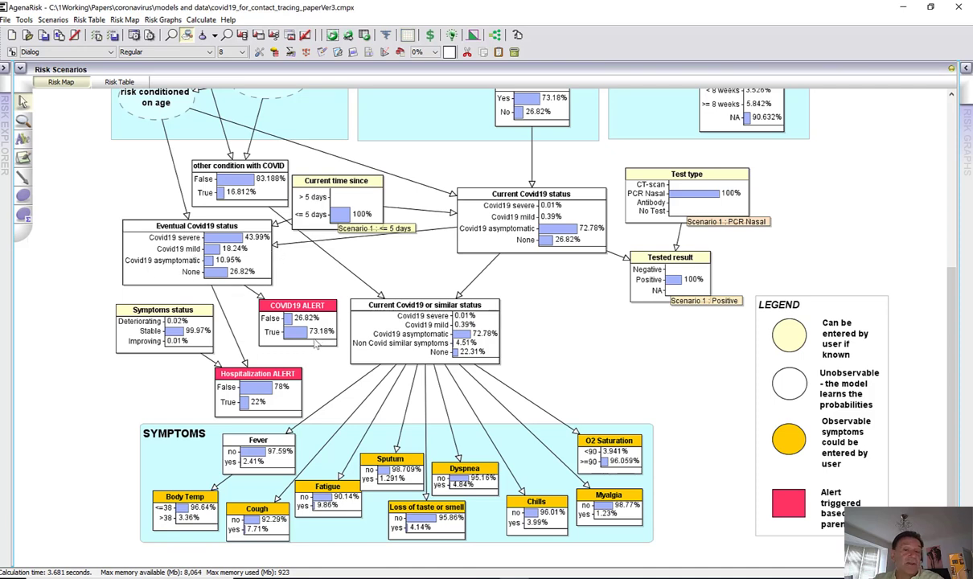
pyautogui.moveTo(306, 410)
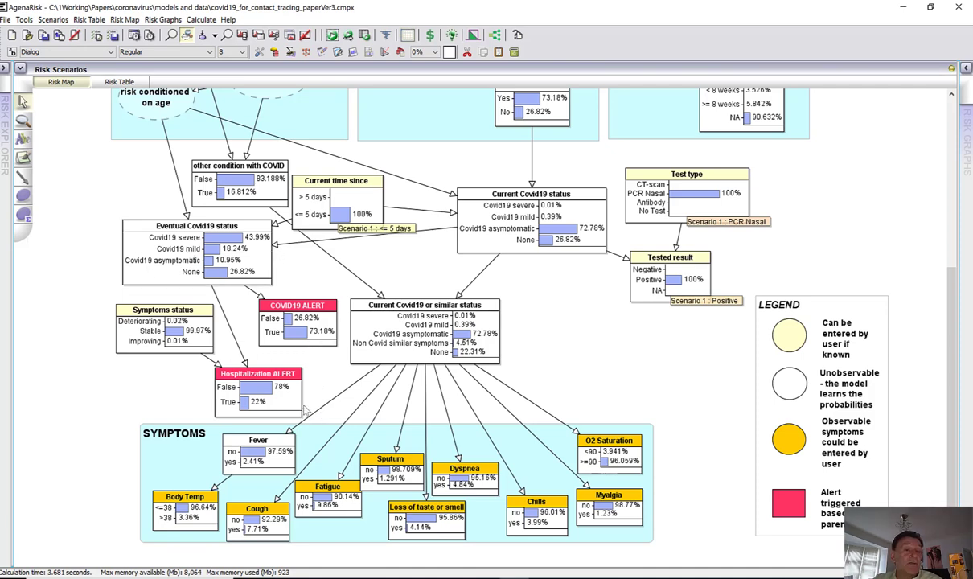
pyautogui.moveTo(277, 410)
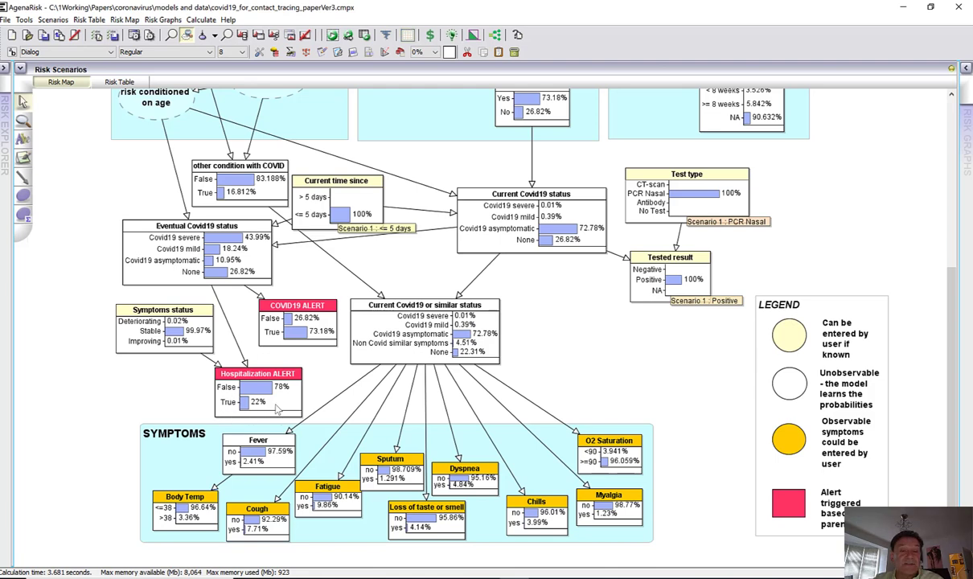
pyautogui.moveTo(190, 402)
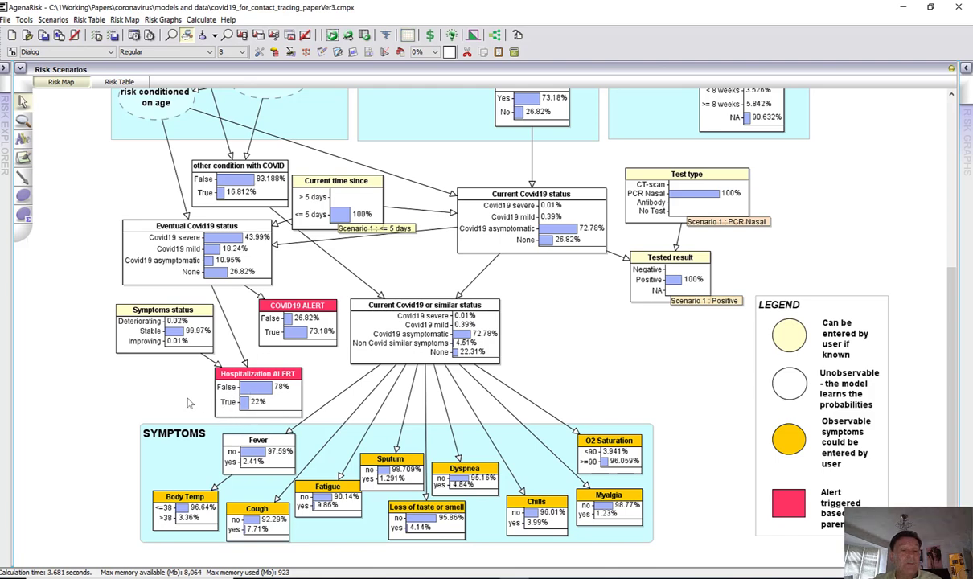
# - Begin entering a yes observation for Loss of taste or smell
pyautogui.rightClick(337, 197)
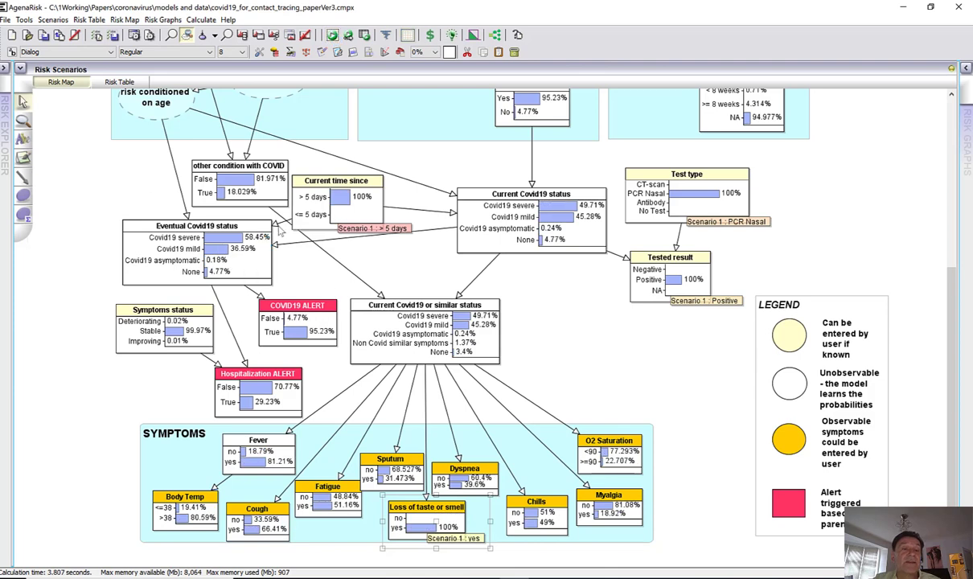
pyautogui.moveTo(290, 278)
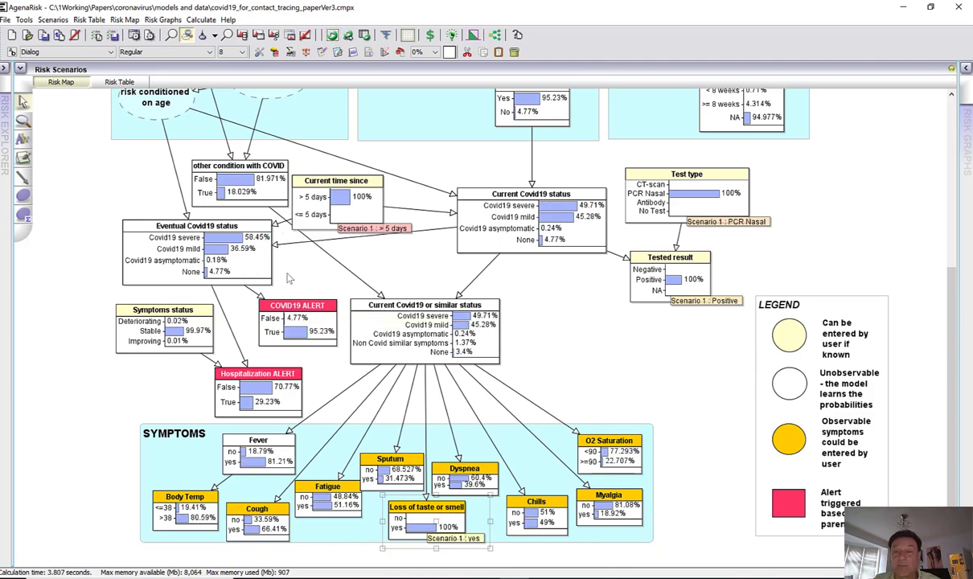